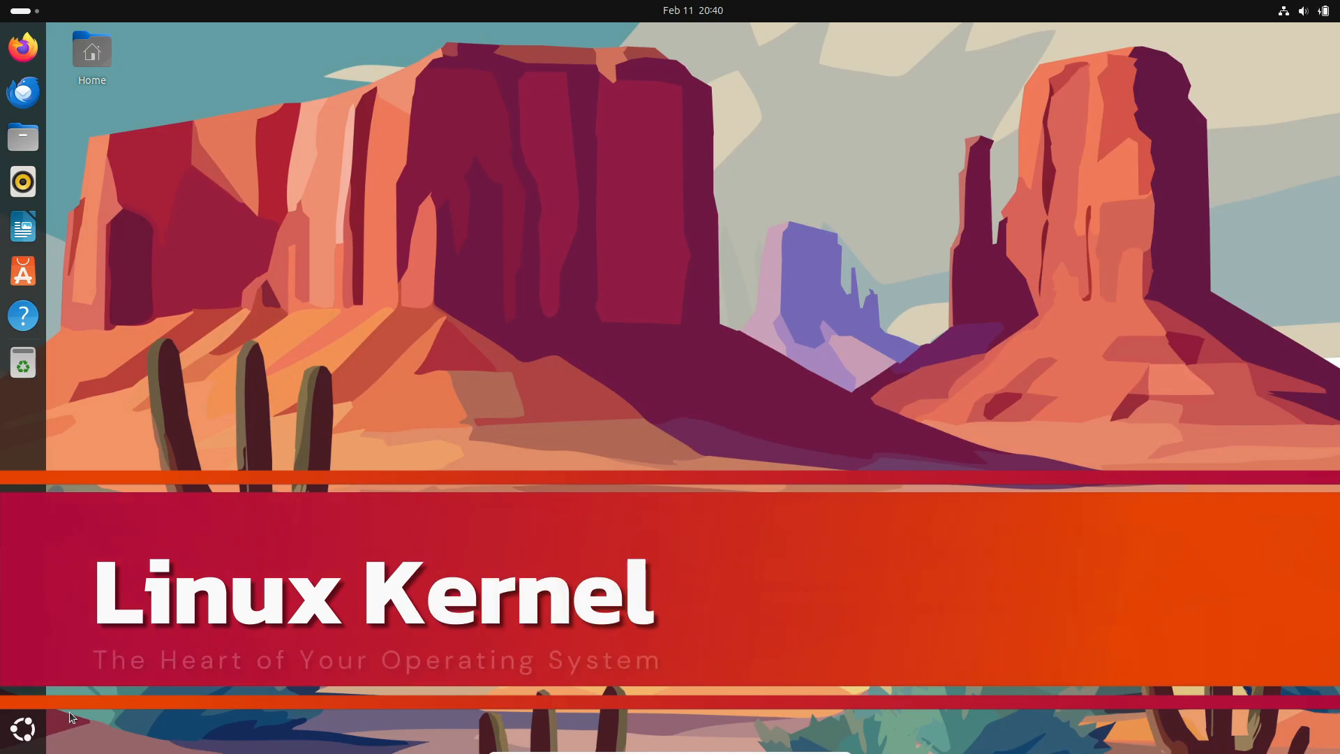
Launch a terminal and run neofetch to show Ubuntu 24.04.1 LTS on kernel 6.12.3-061203-generic
{"action": "left_click", "coordinate": [22, 729]}
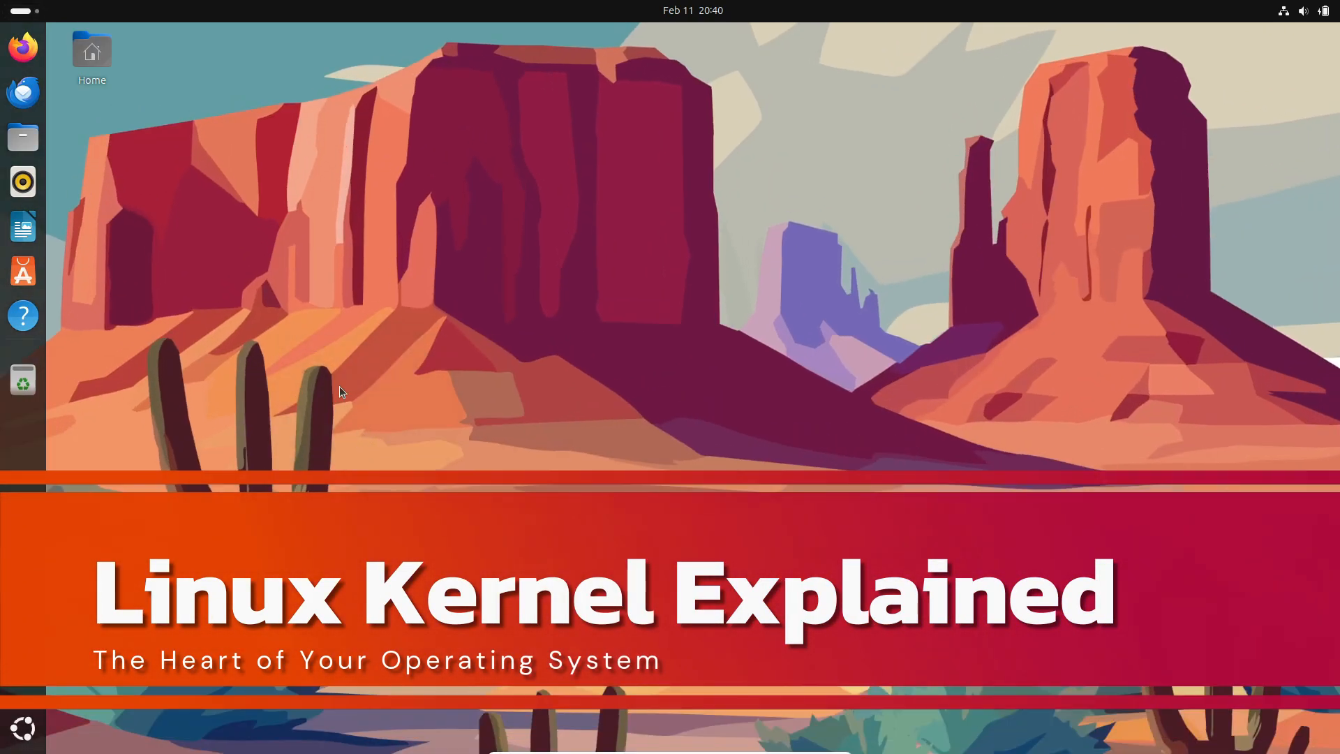
{"action": "left_click", "coordinate": [23, 360]}
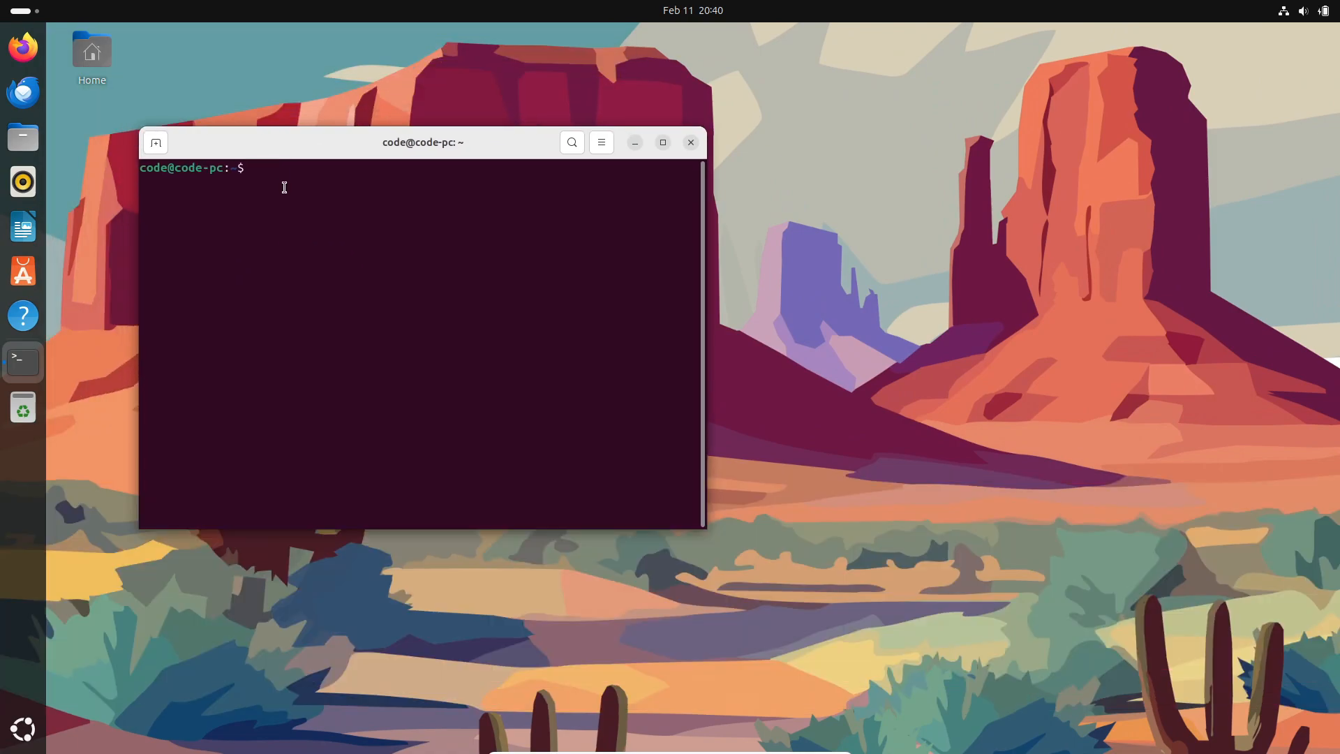
{"action": "type", "text": "neof"}
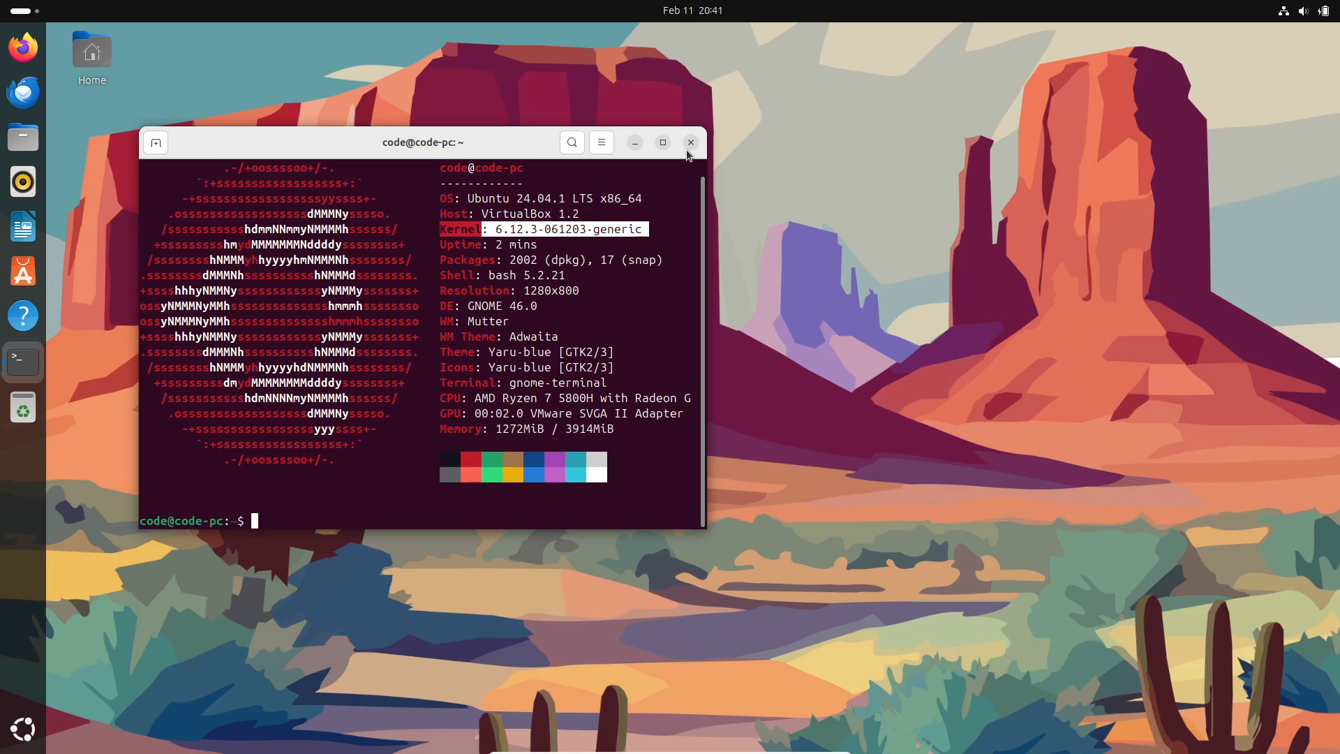
Close the neofetch terminal and launch a fresh empty Terminal from the app grid
{"action": "left_click", "coordinate": [689, 142]}
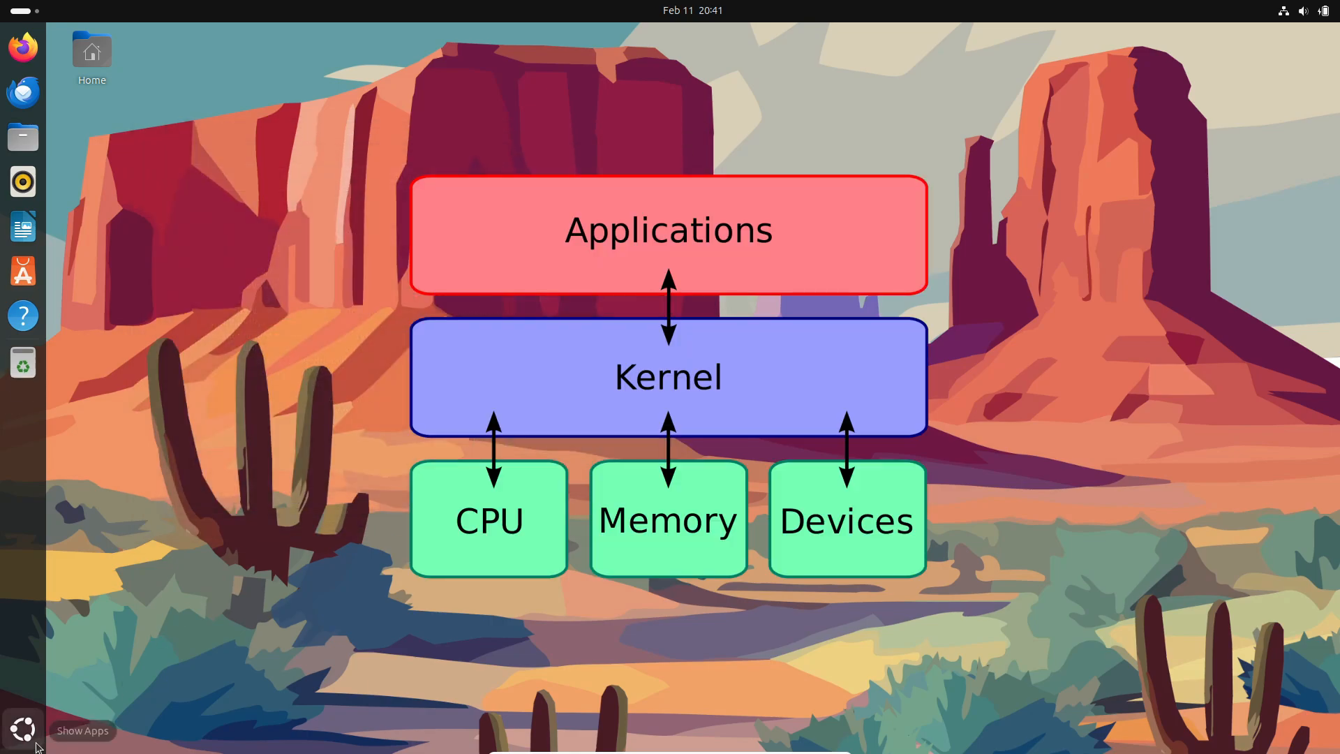
{"action": "left_click", "coordinate": [23, 729]}
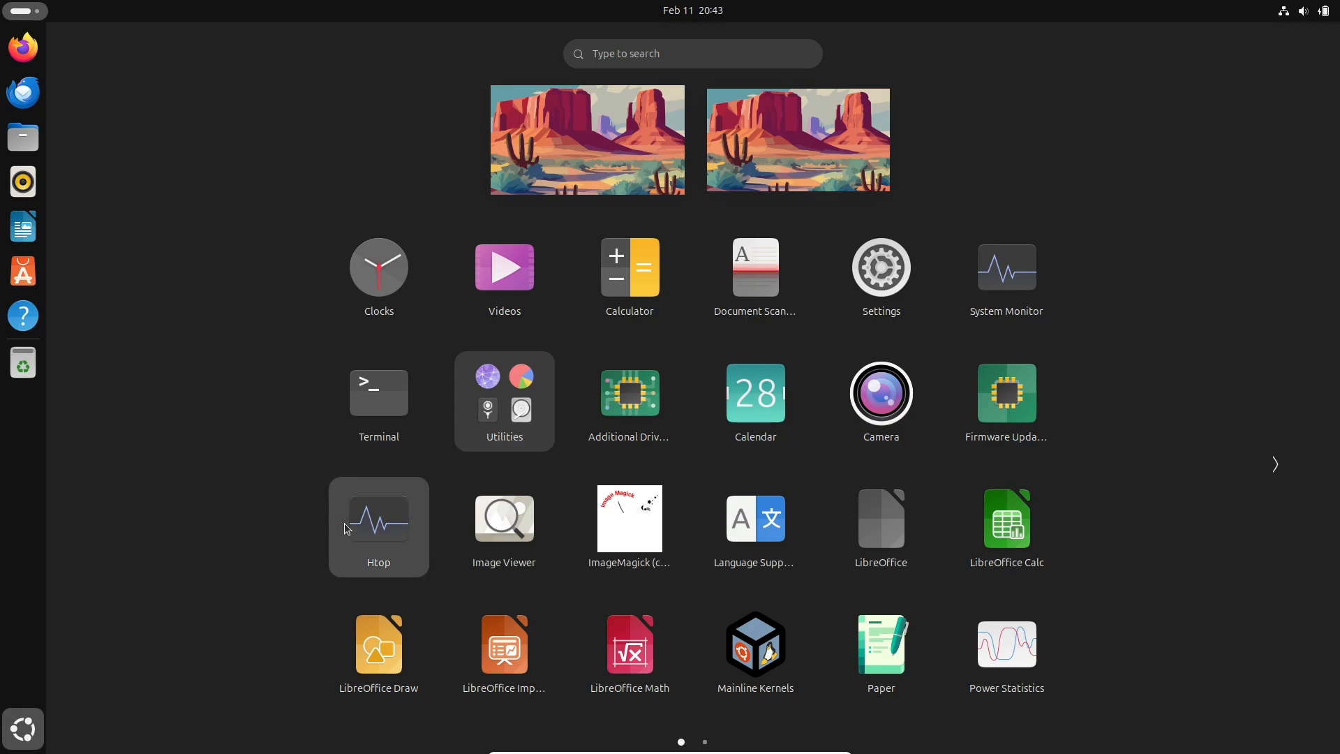
{"action": "left_click", "coordinate": [378, 527]}
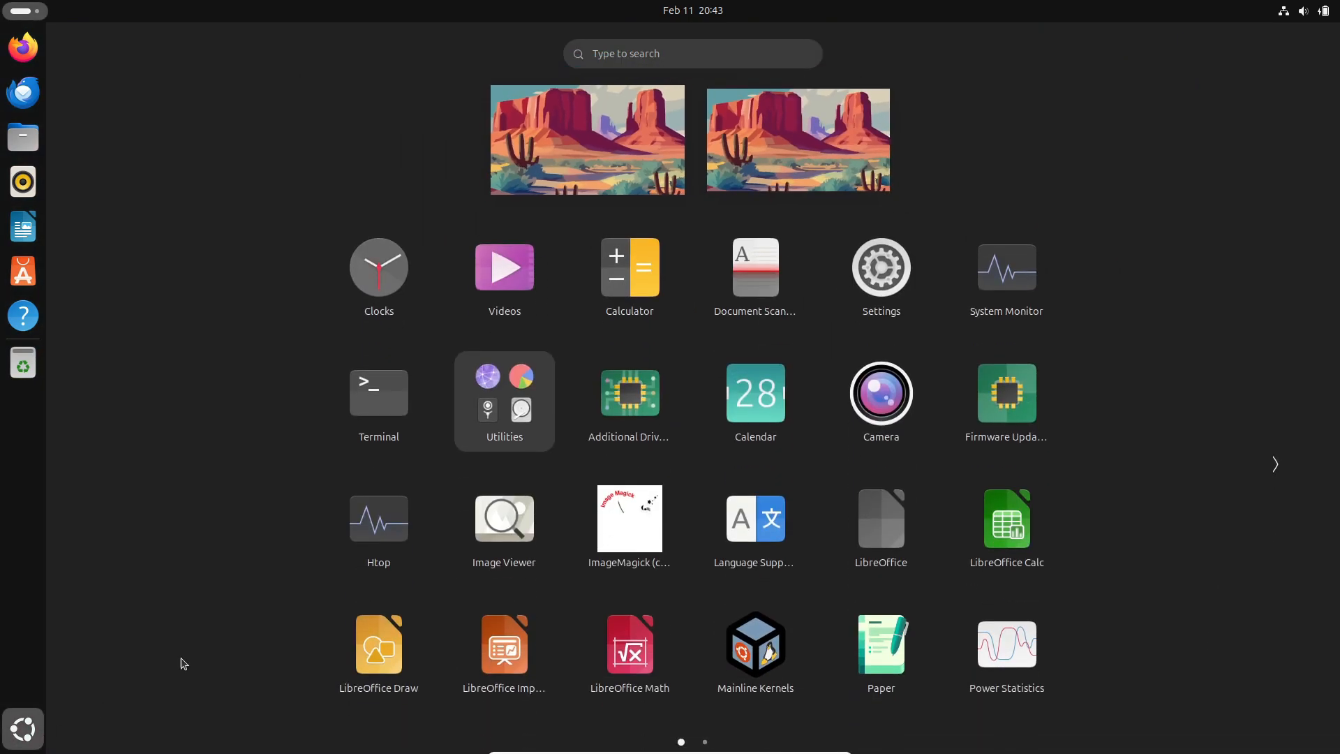
{"action": "left_click", "coordinate": [378, 394]}
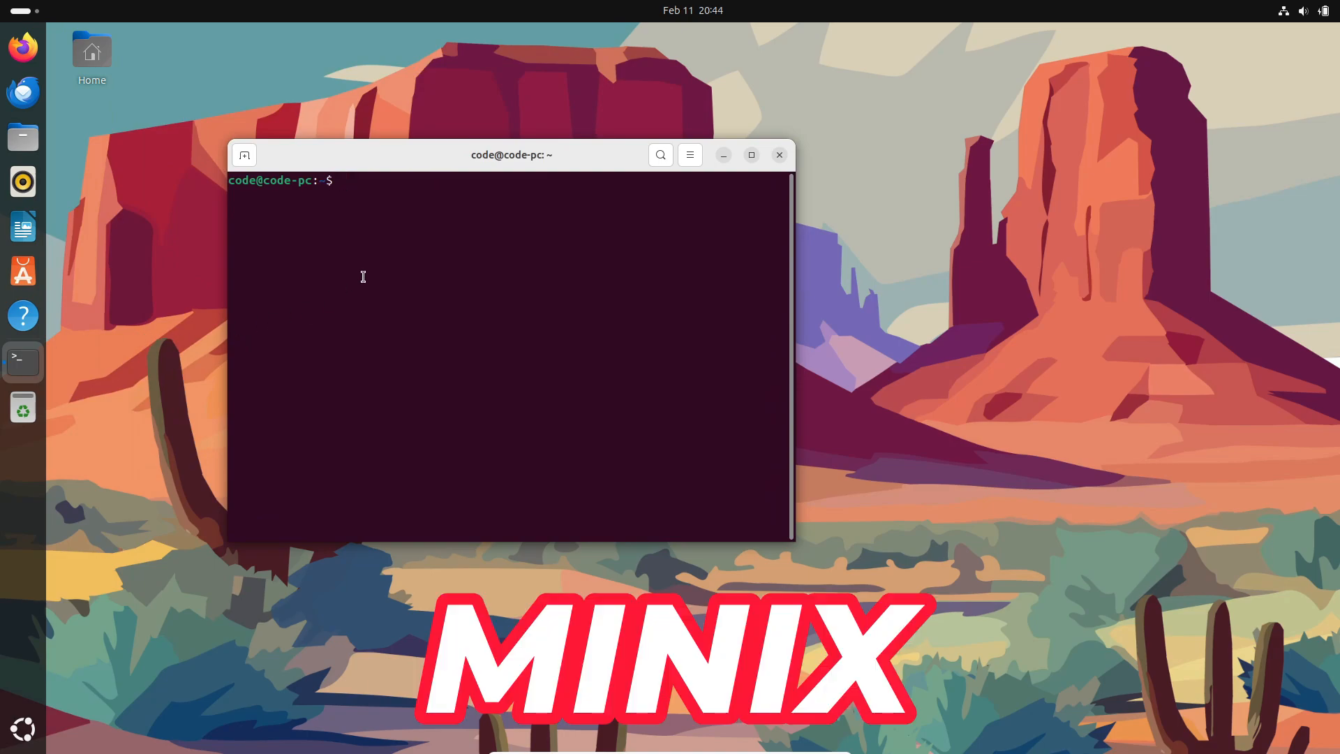
List the home folder contents in detail with ls -hl
{"action": "type", "text": "ls"}
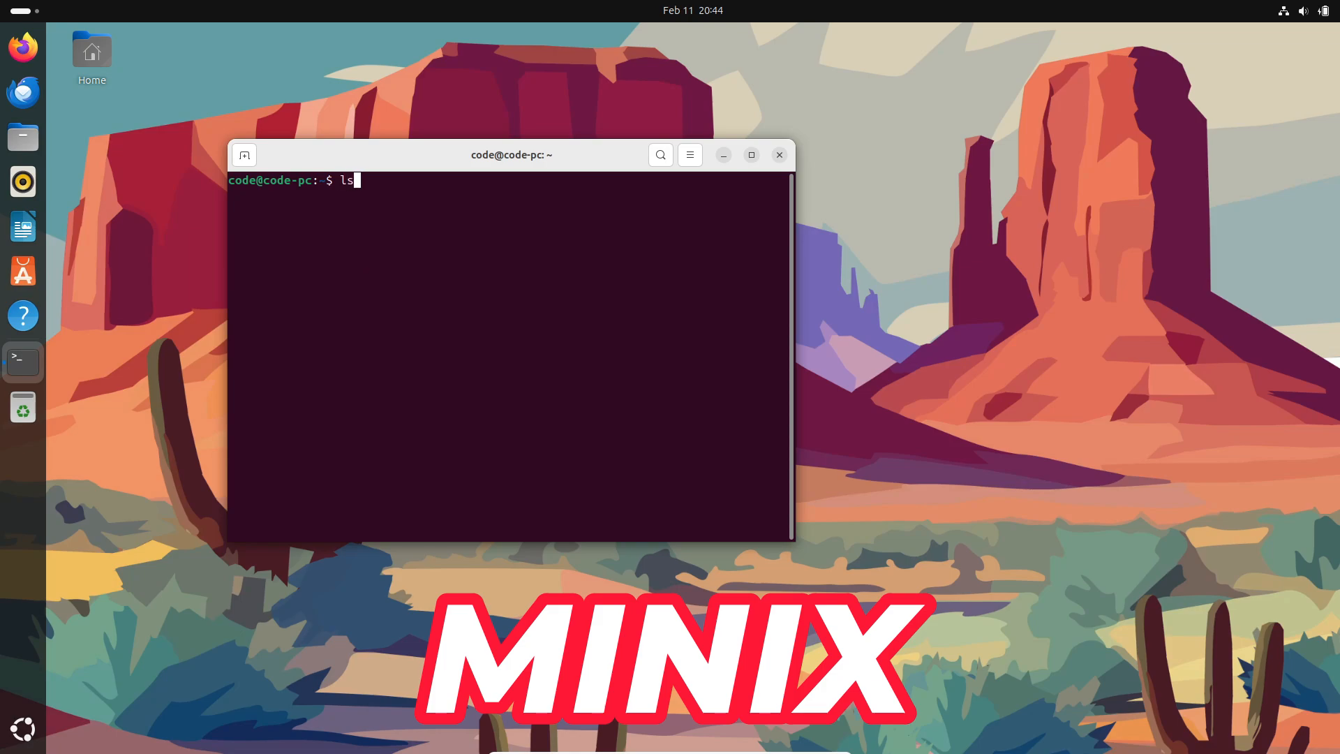
{"action": "type", "text": "-hl"}
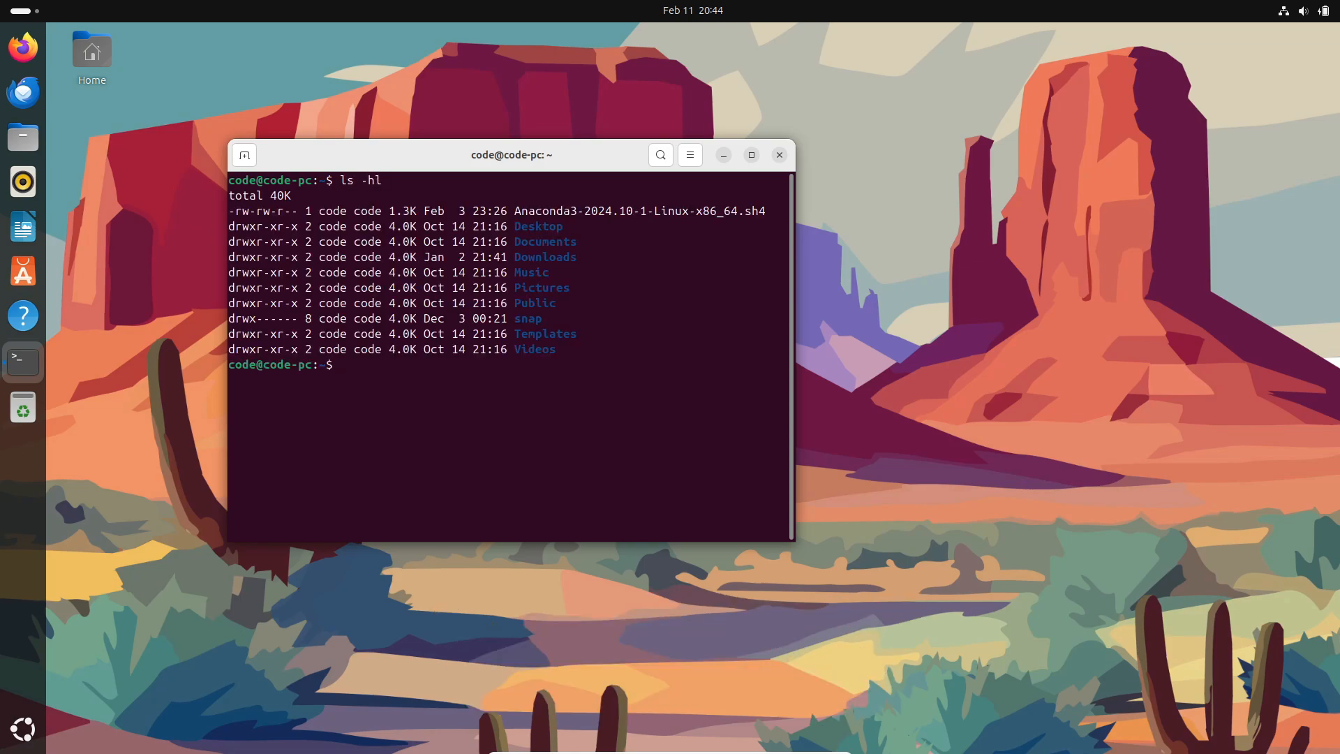
{"action": "mouse_move", "coordinate": [24, 361]}
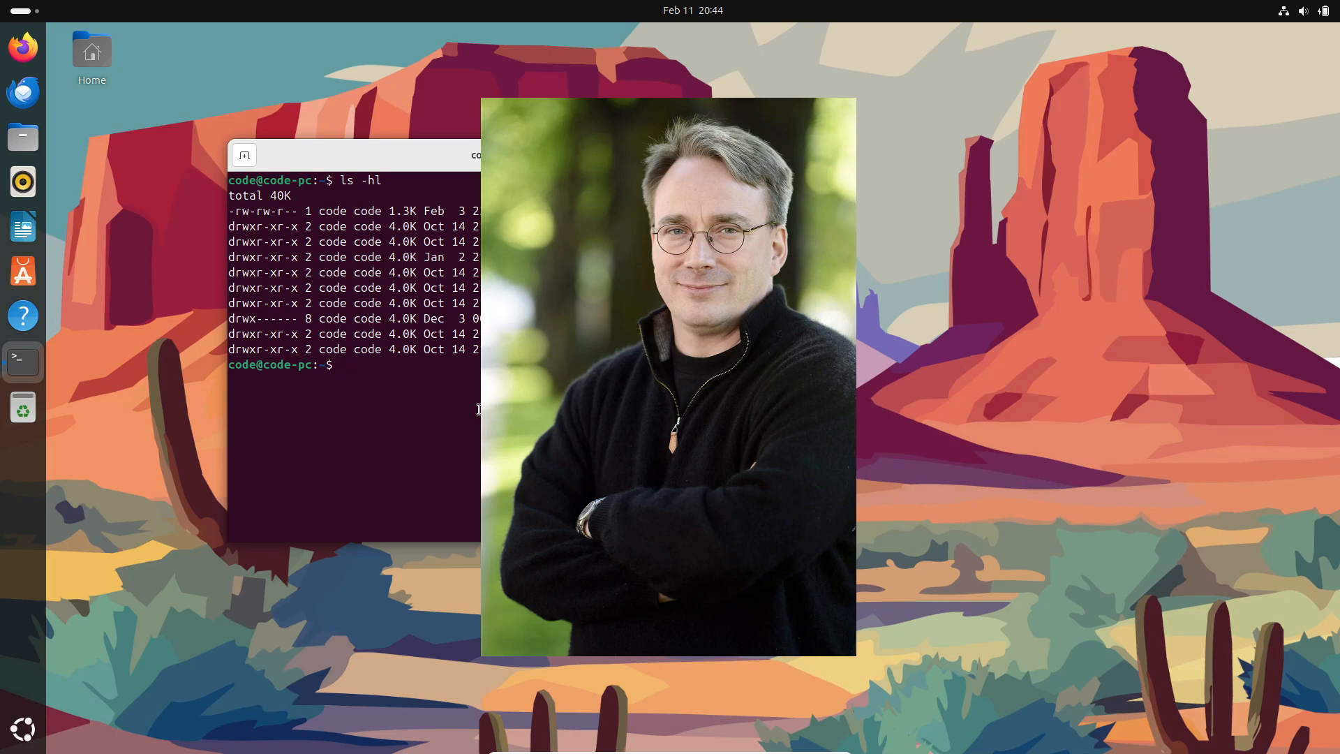
{"action": "left_click", "coordinate": [511, 155]}
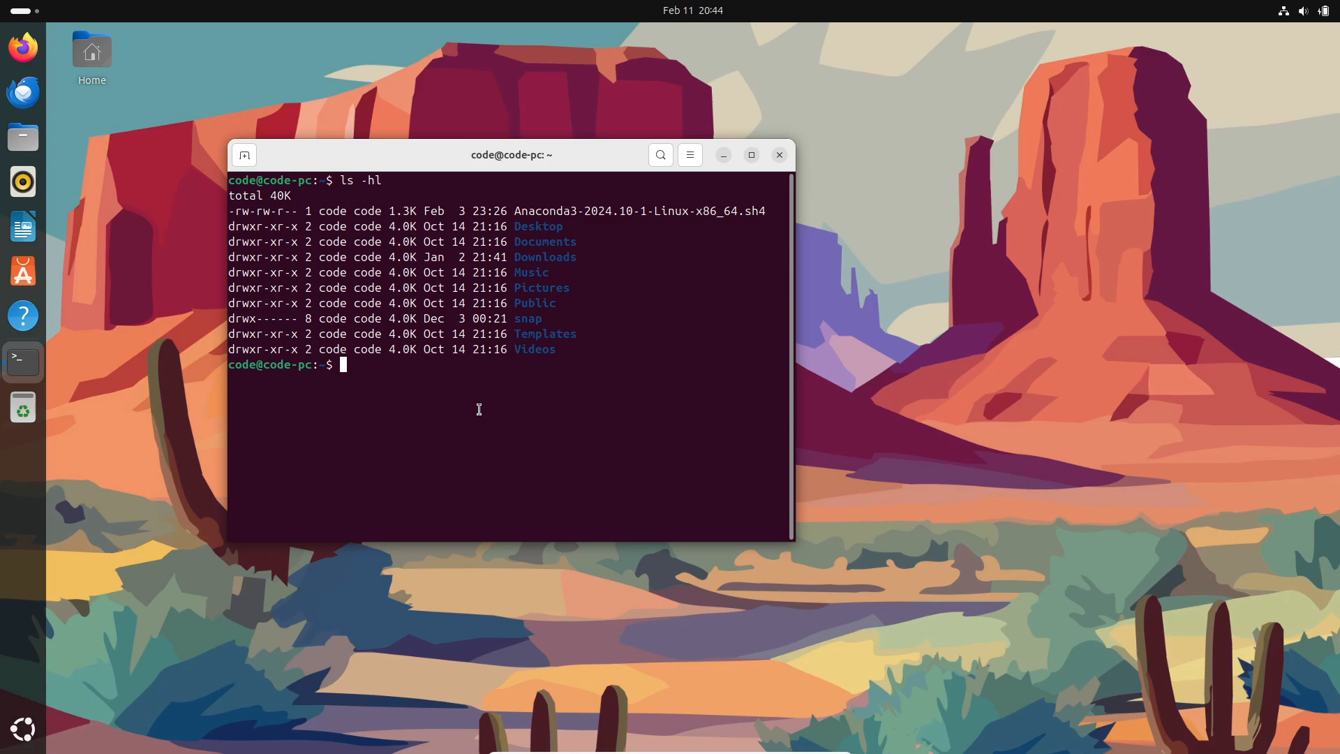
Show the running kernel release 6.12.3-061203-generic with uname -r
{"action": "type", "text": "uname -r"}
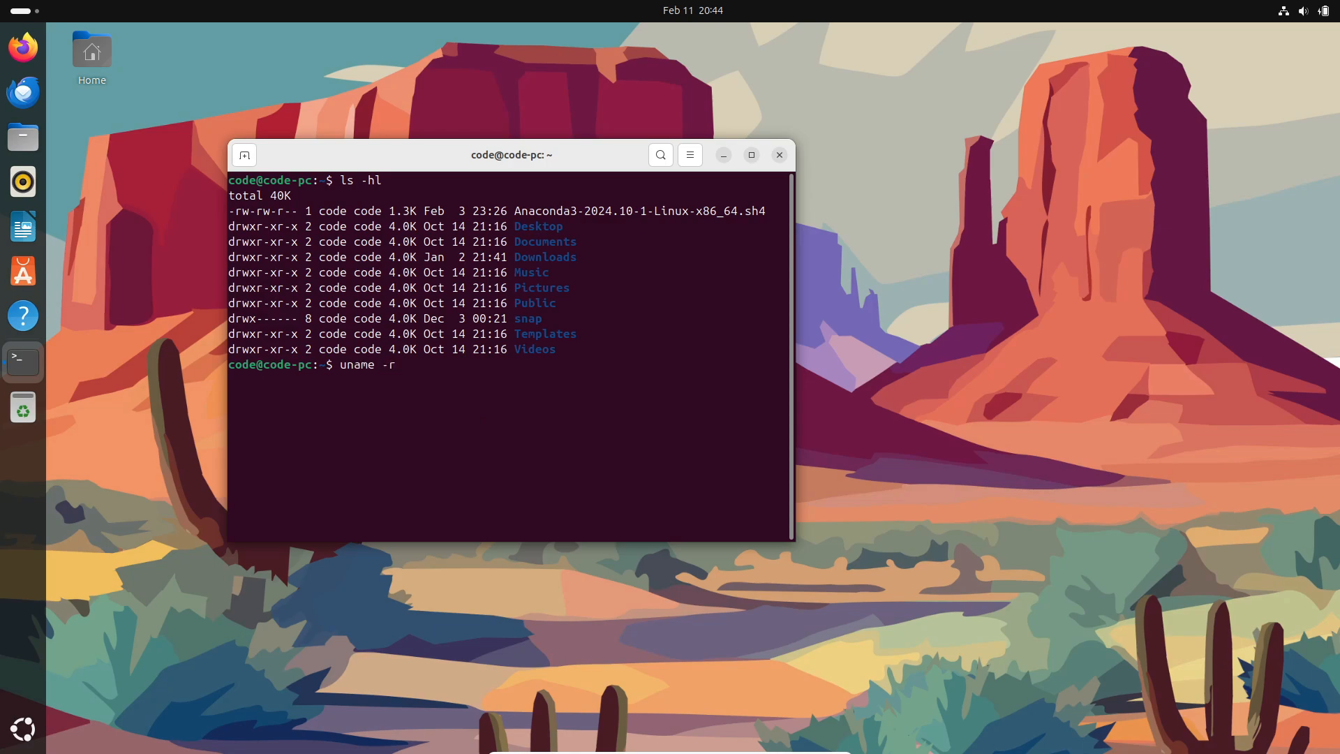
{"action": "key", "text": "Return"}
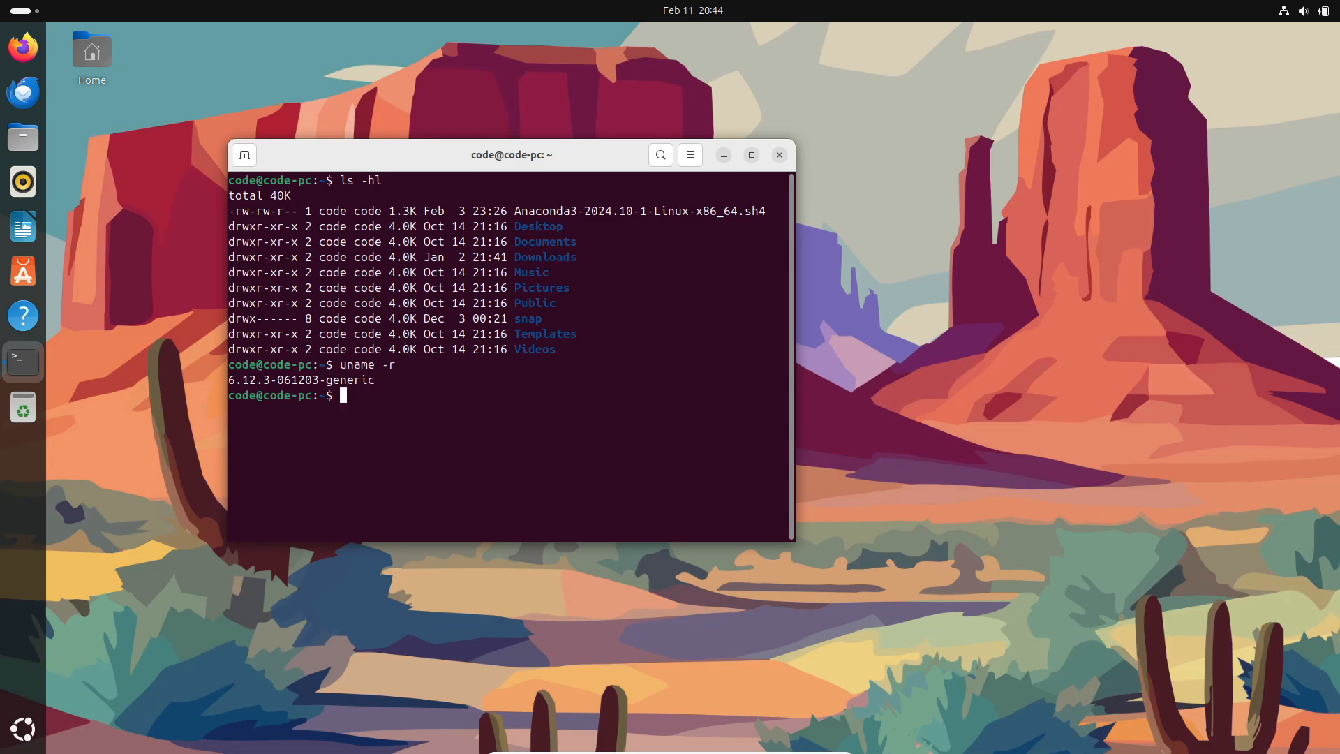
{"action": "type", "text": "cle"}
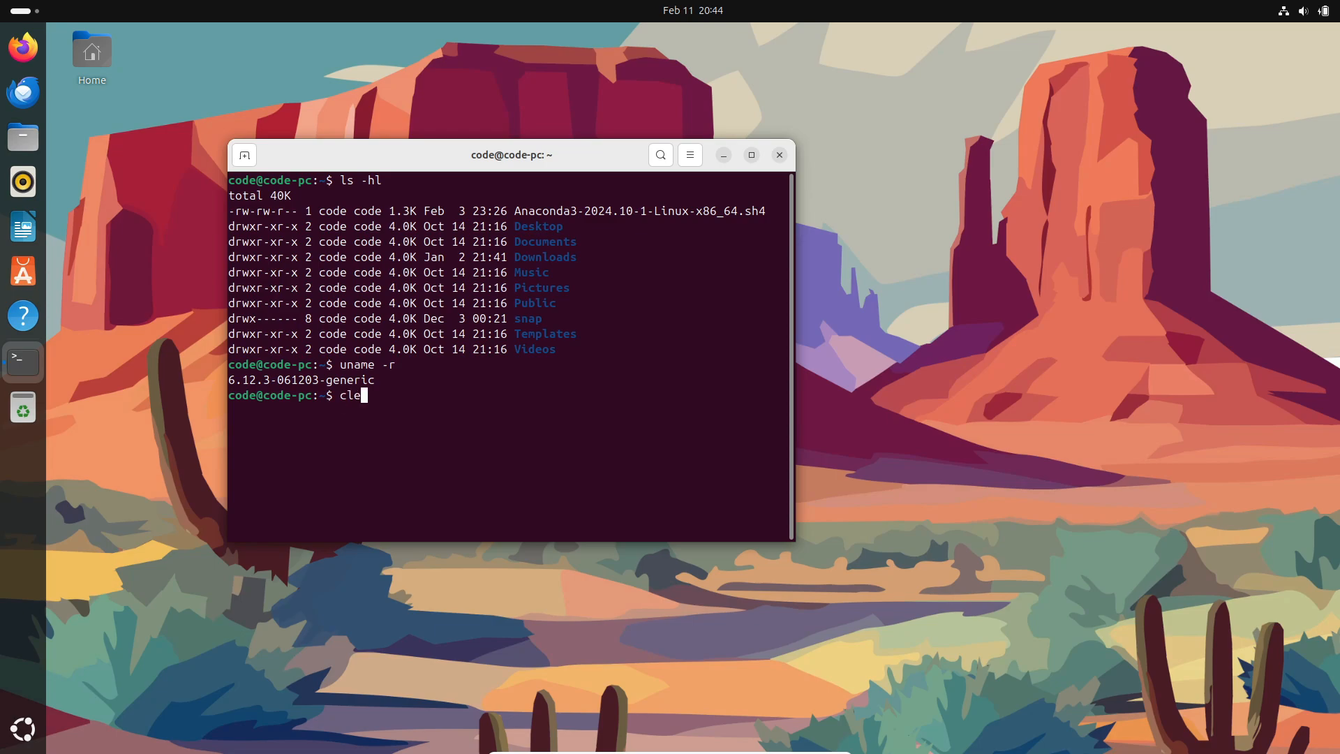
Clear the screen and list /boot/vmlinuz, a symlink to vmlinuz-6.8.0-52-generic
{"action": "key", "text": "Return"}
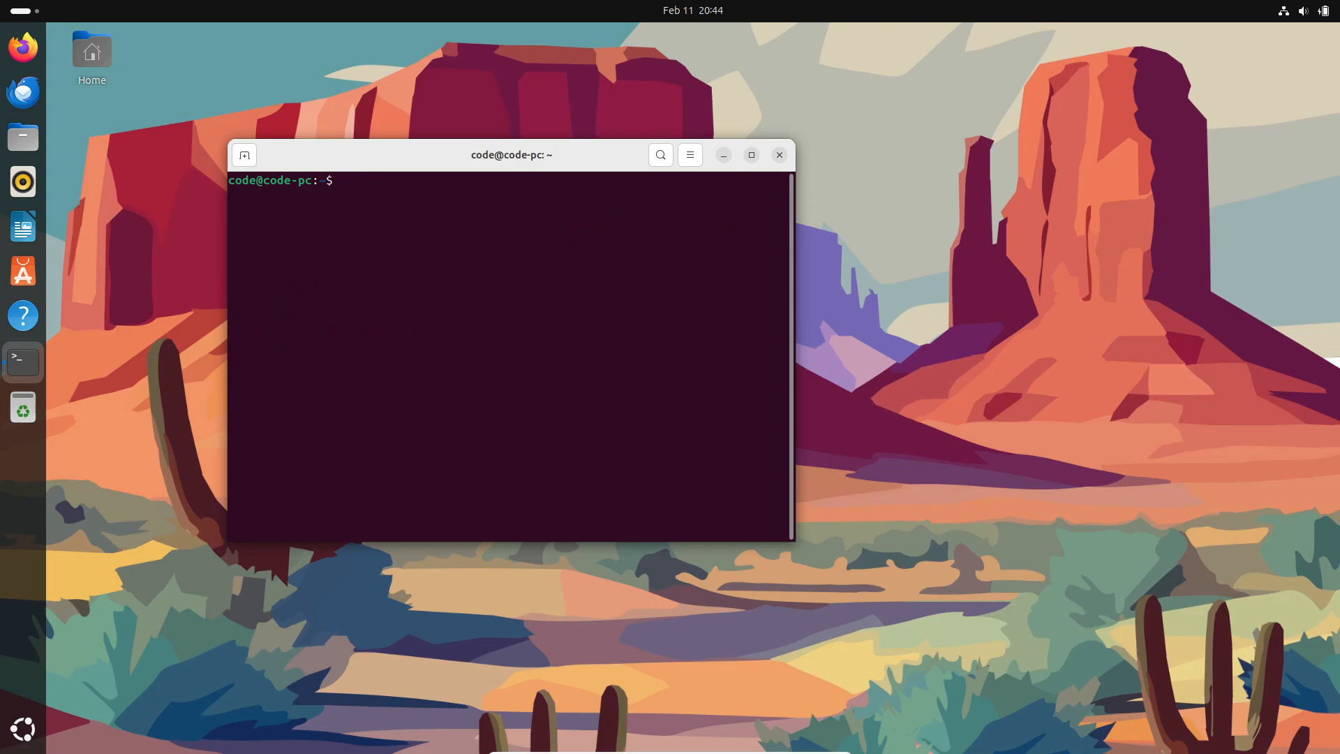
{"action": "type", "text": "ls -hl"}
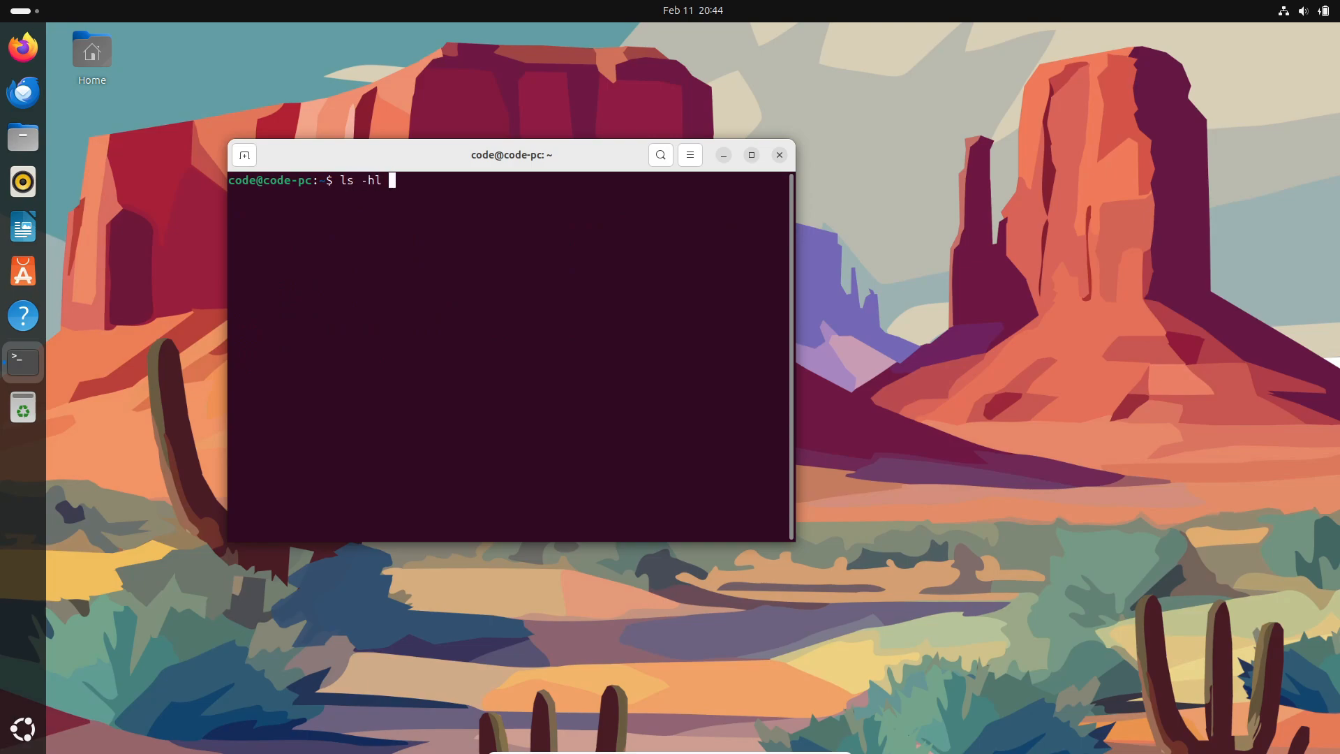
{"action": "type", "text": "/boo"}
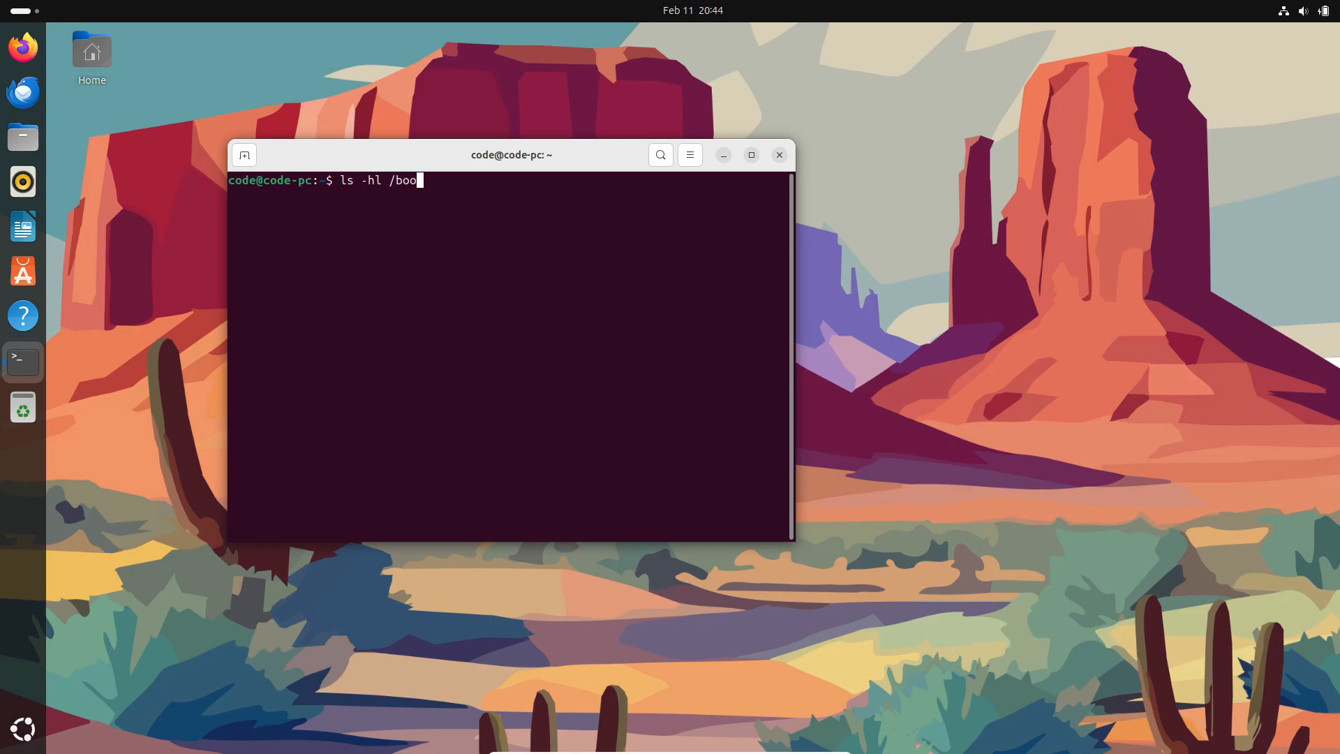
{"action": "type", "text": "t/"}
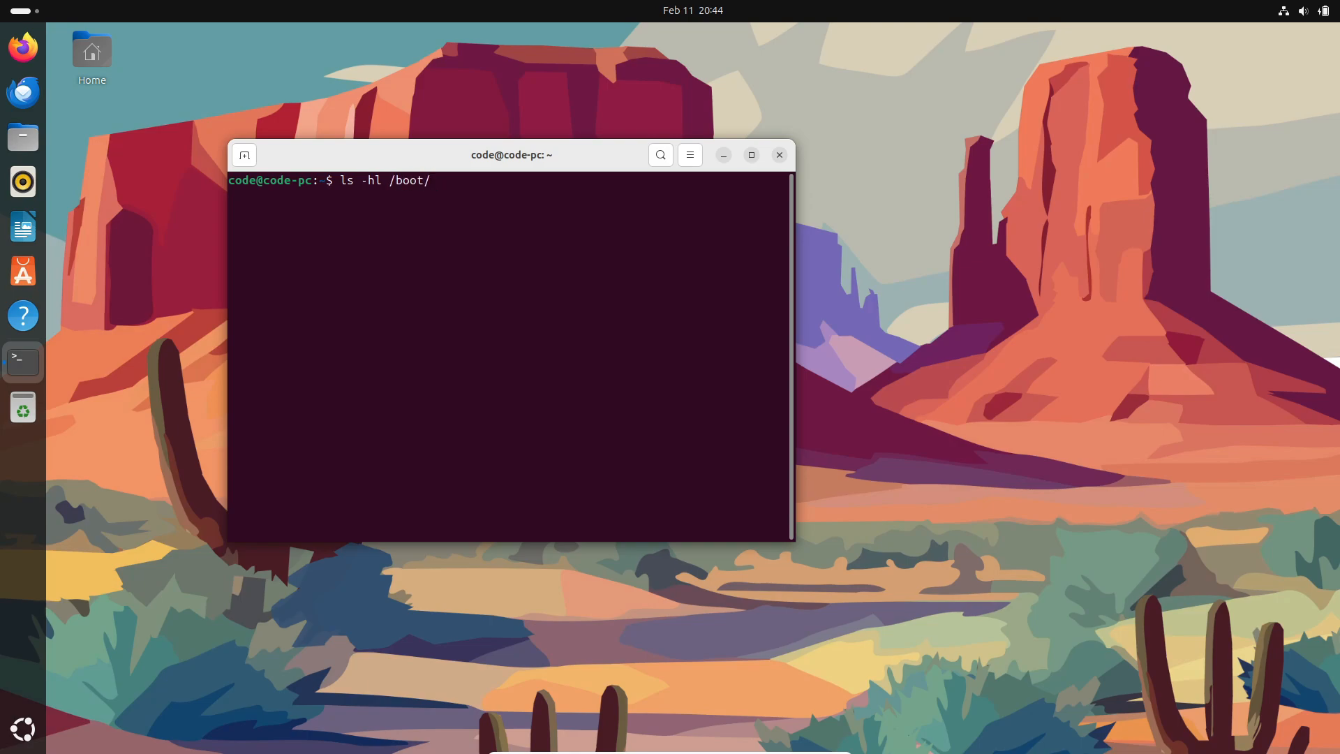
{"action": "type", "text": "vml"}
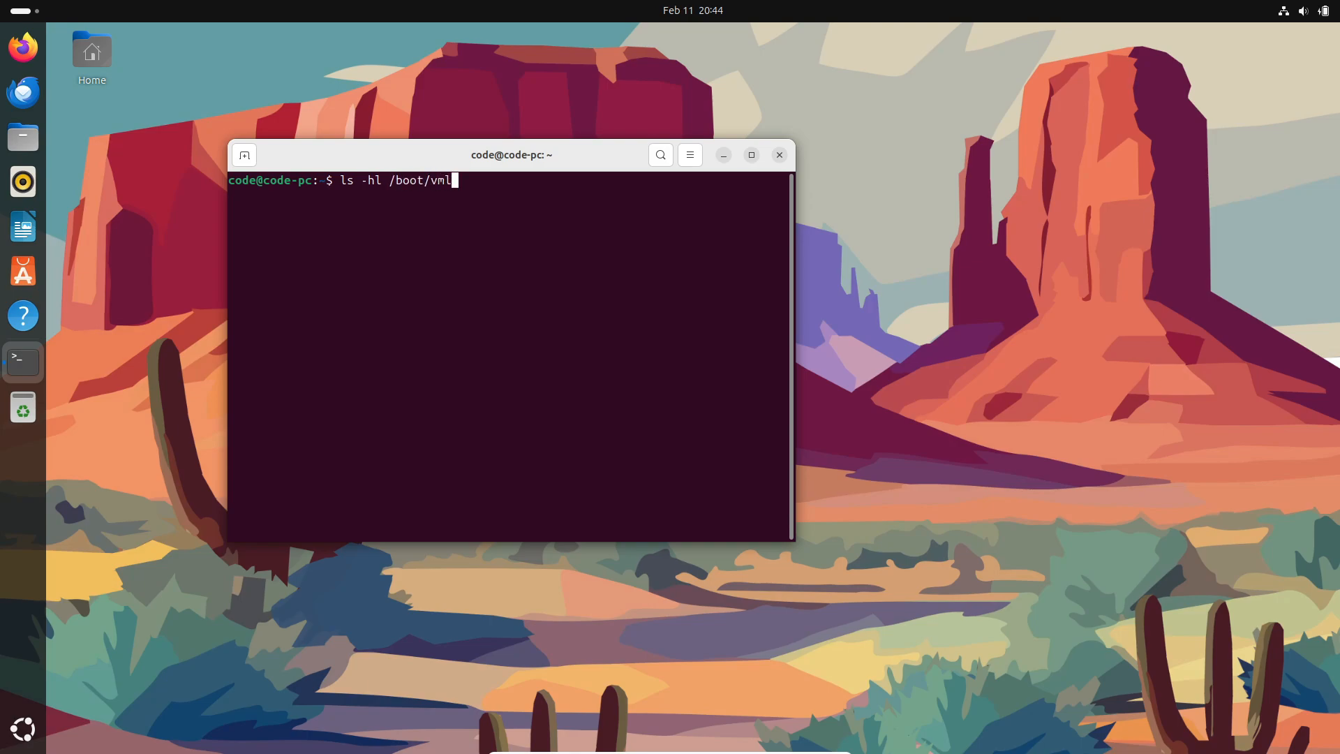
{"action": "type", "text": "inuz"}
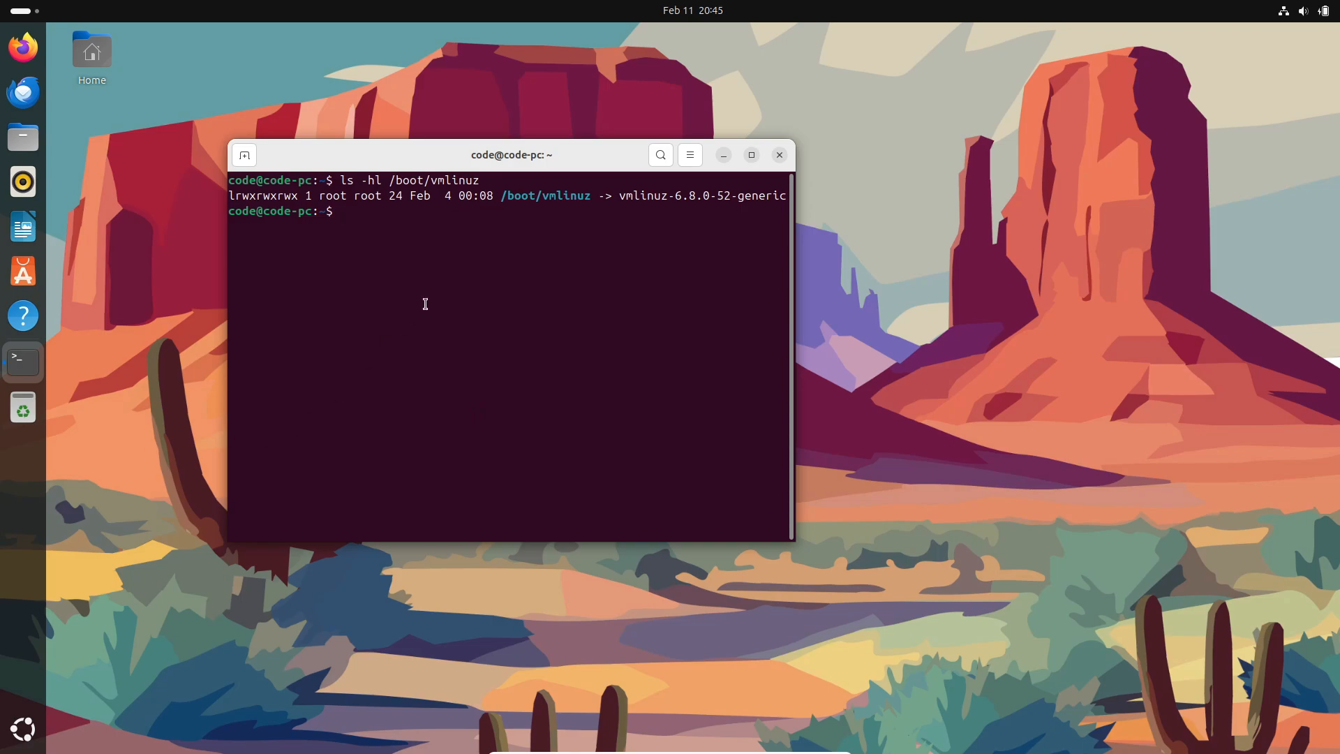
Print /proc/version showing kernel 6.12.3-061203-generic built with GCC 14.2.0, then clear the screen
{"action": "type", "text": "c"}
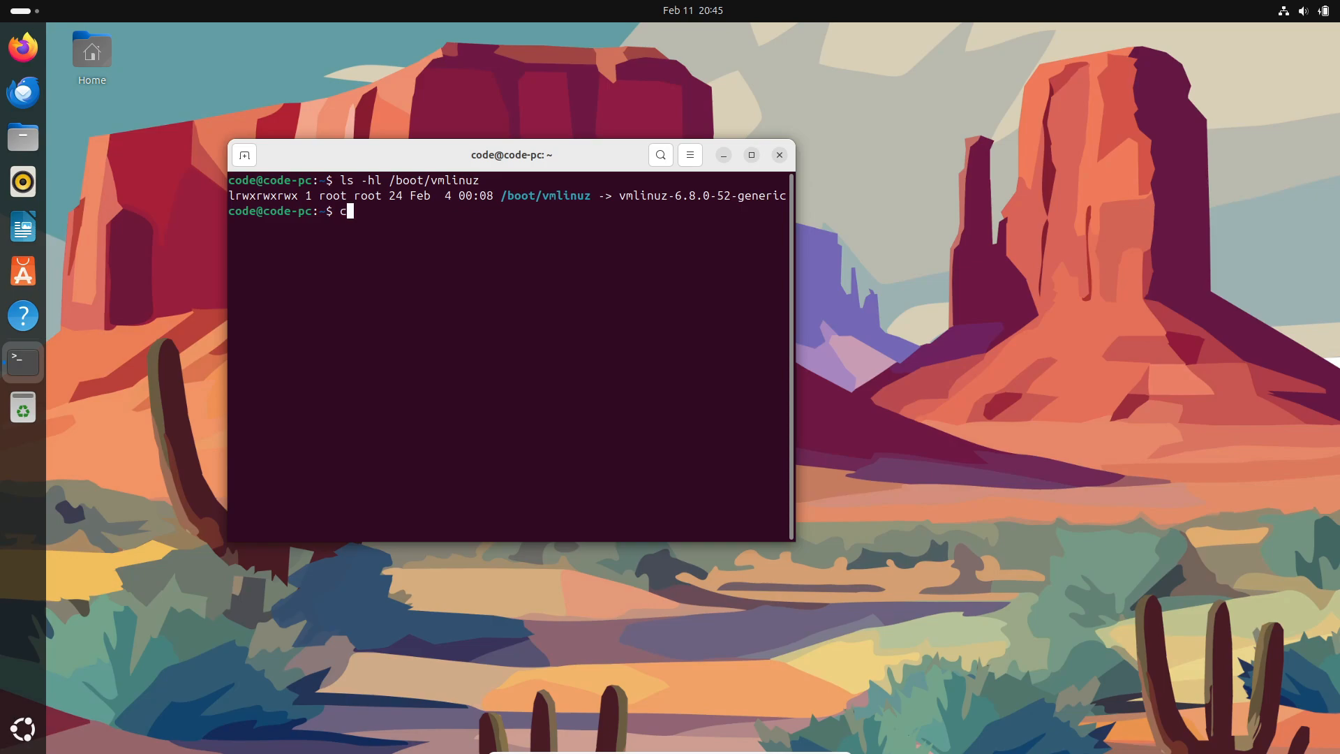
{"action": "type", "text": "at /"}
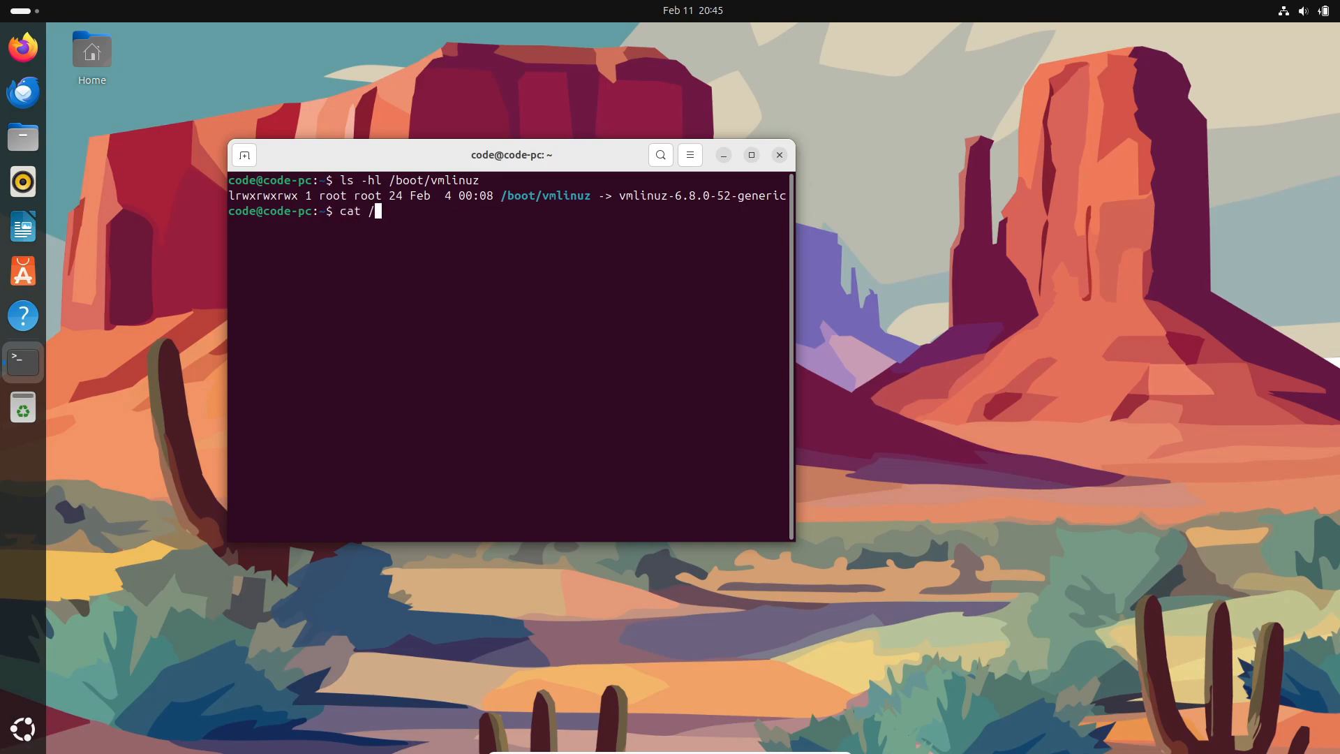
{"action": "type", "text": "pro"}
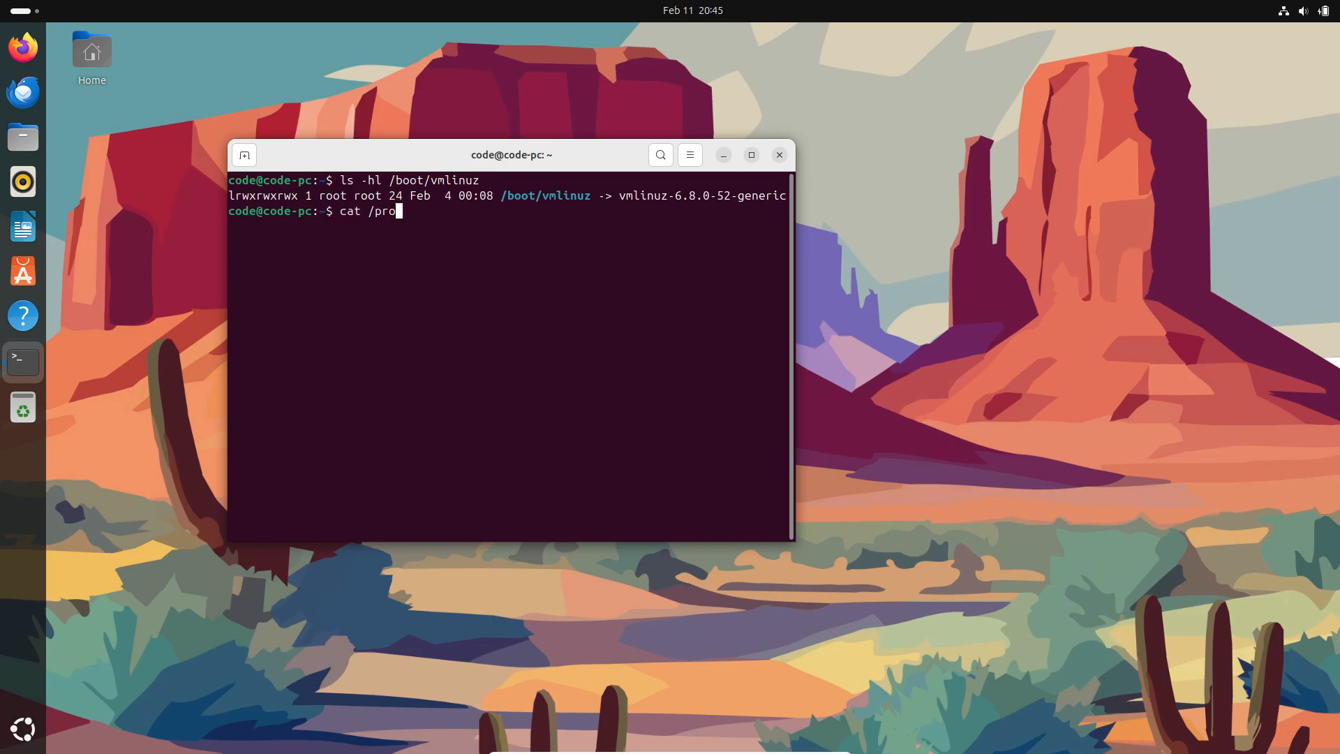
{"action": "type", "text": "c/v"}
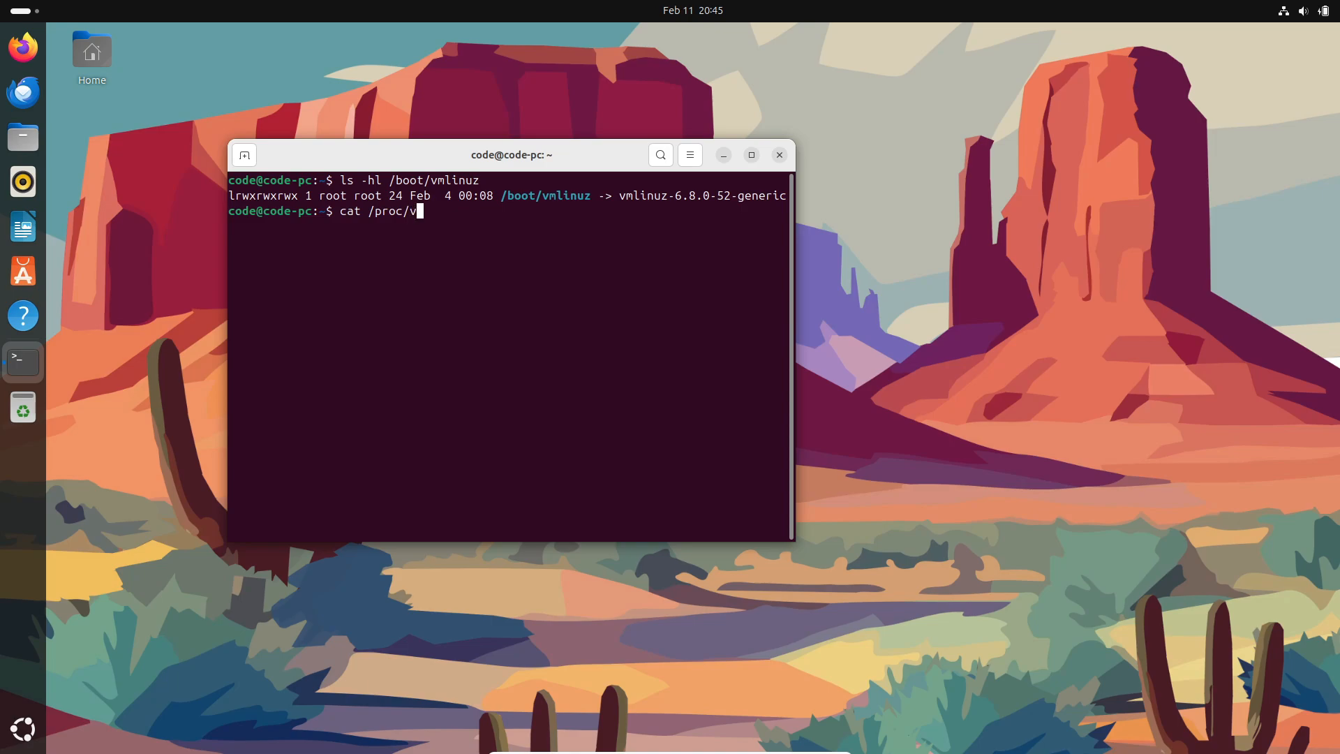
{"action": "type", "text": "ersion"}
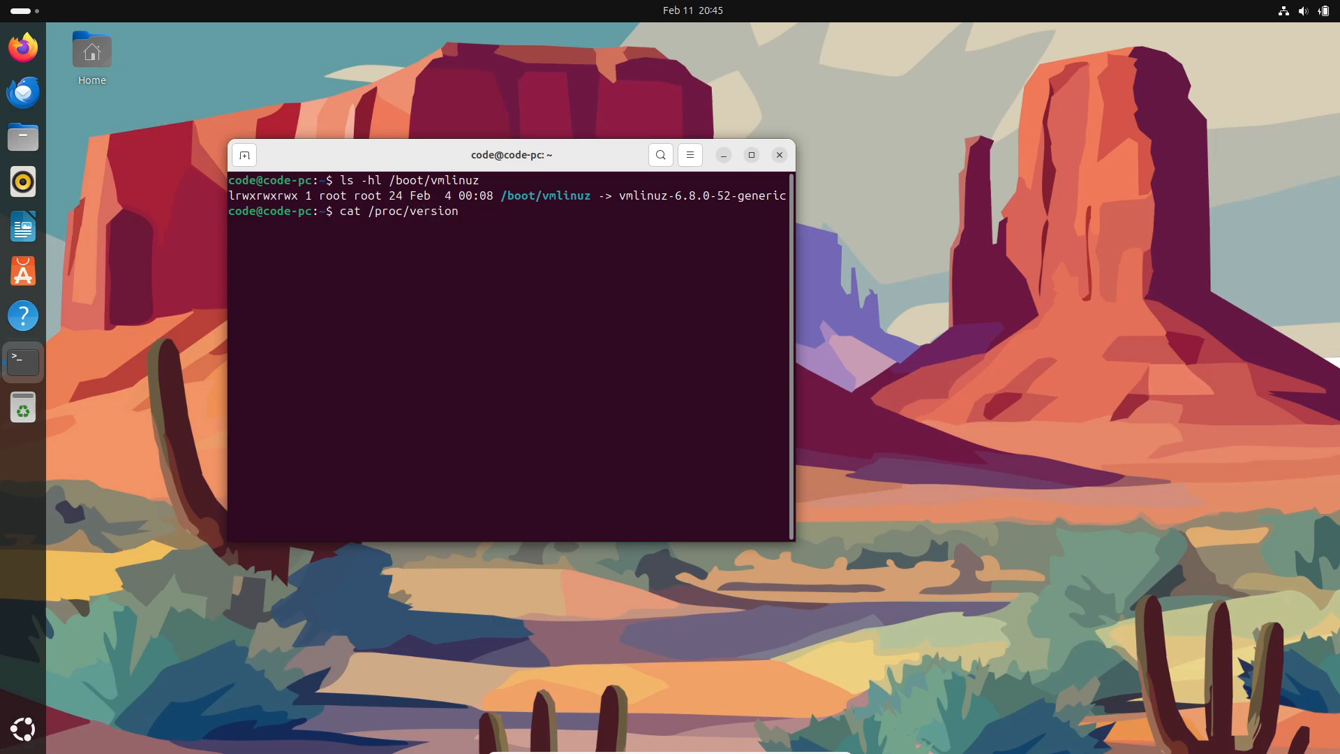
{"action": "key", "text": "Return"}
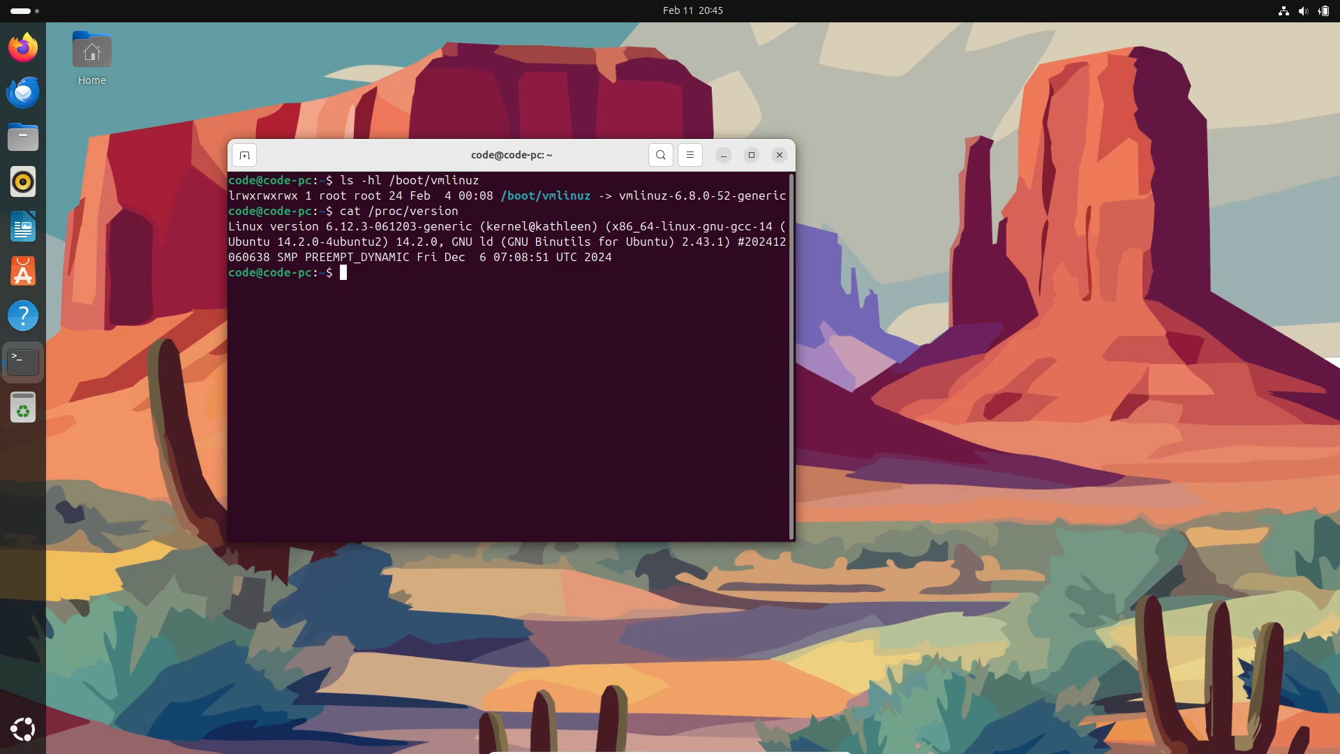
{"action": "mouse_move", "coordinate": [540, 439]}
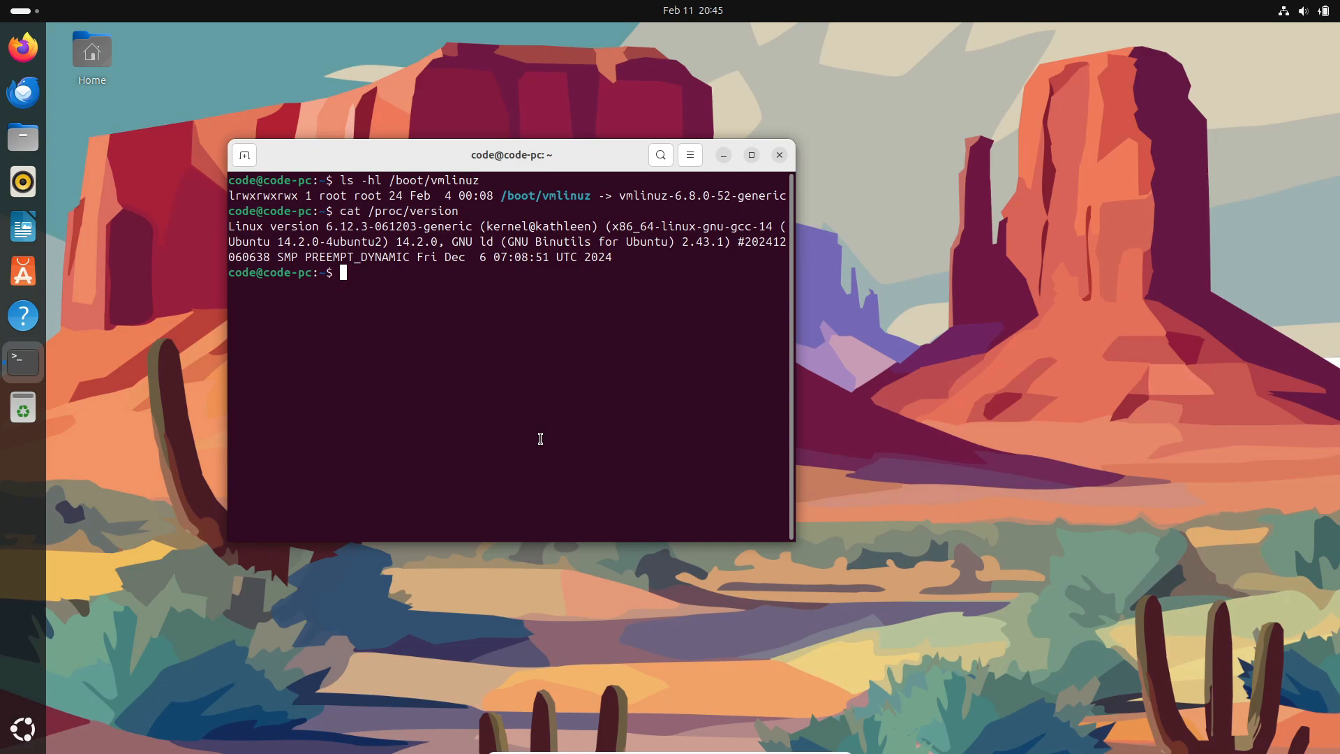
{"action": "mouse_move", "coordinate": [539, 436]}
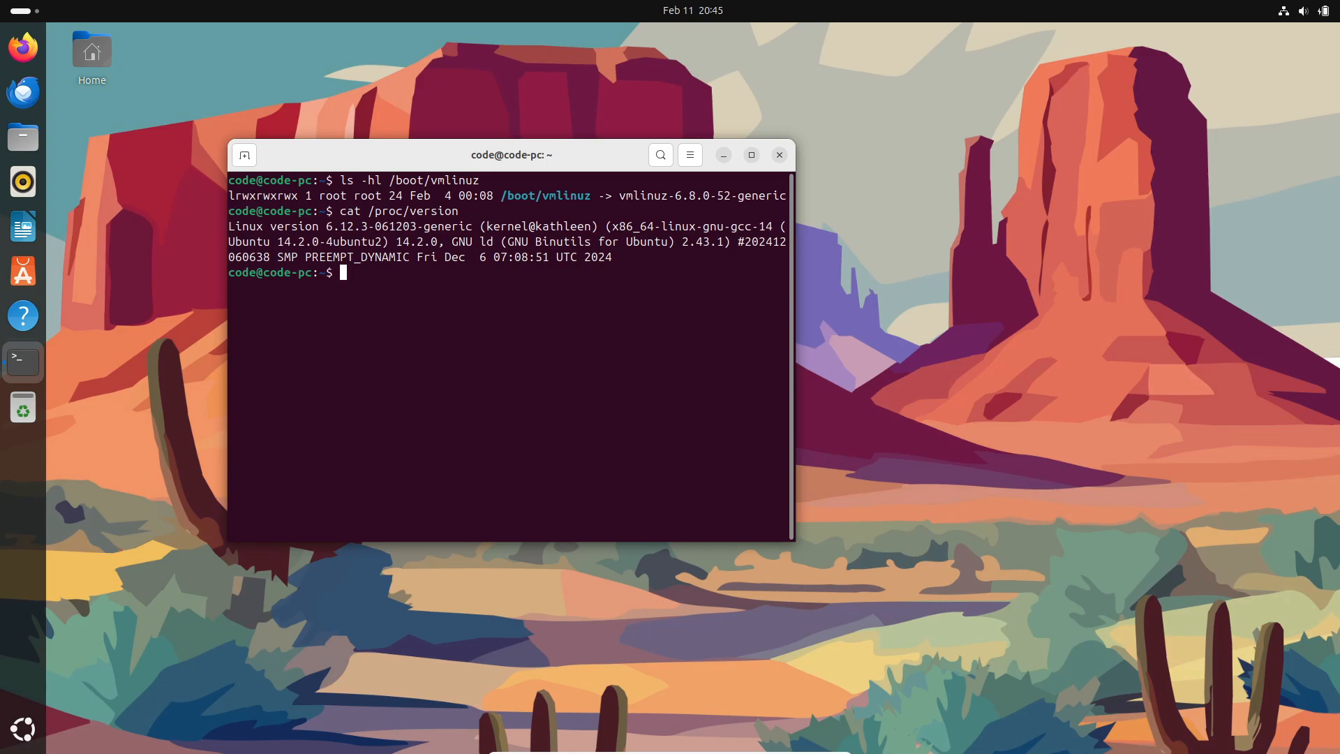
{"action": "type", "text": "c"}
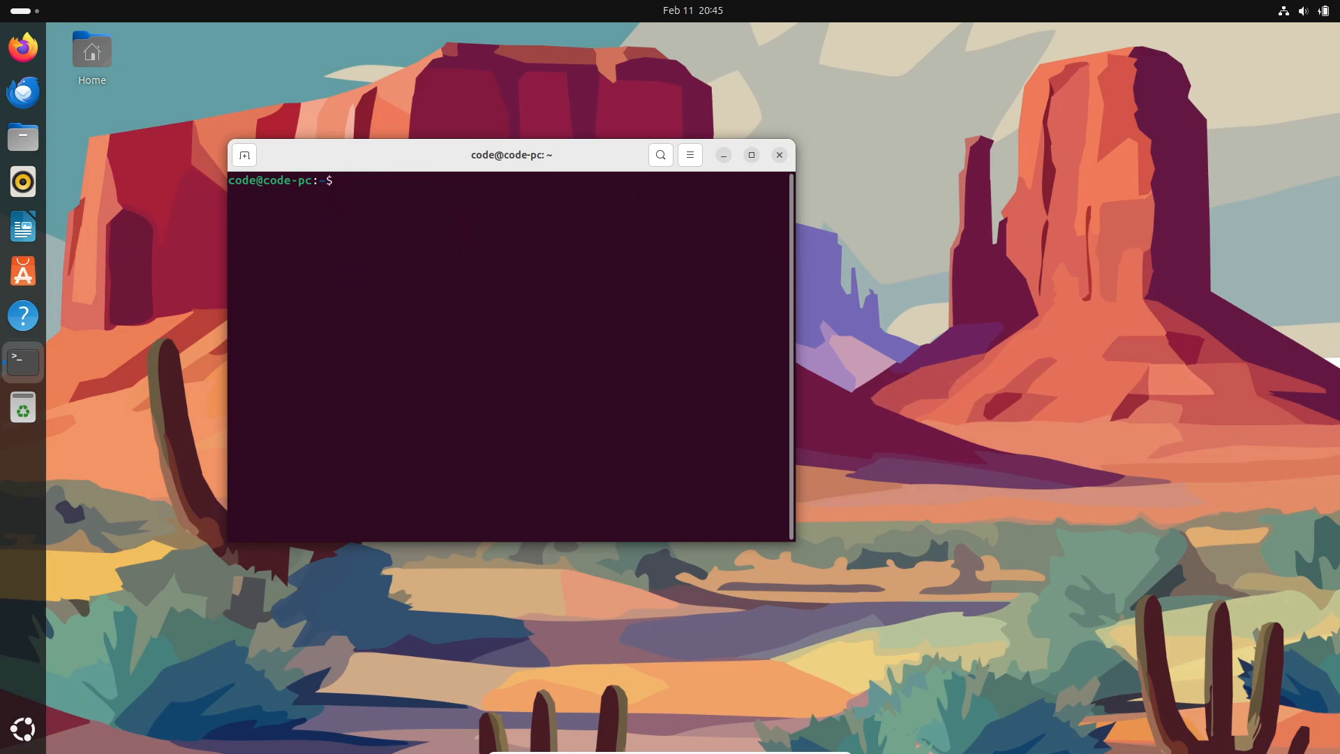
{"action": "mouse_move", "coordinate": [452, 252]}
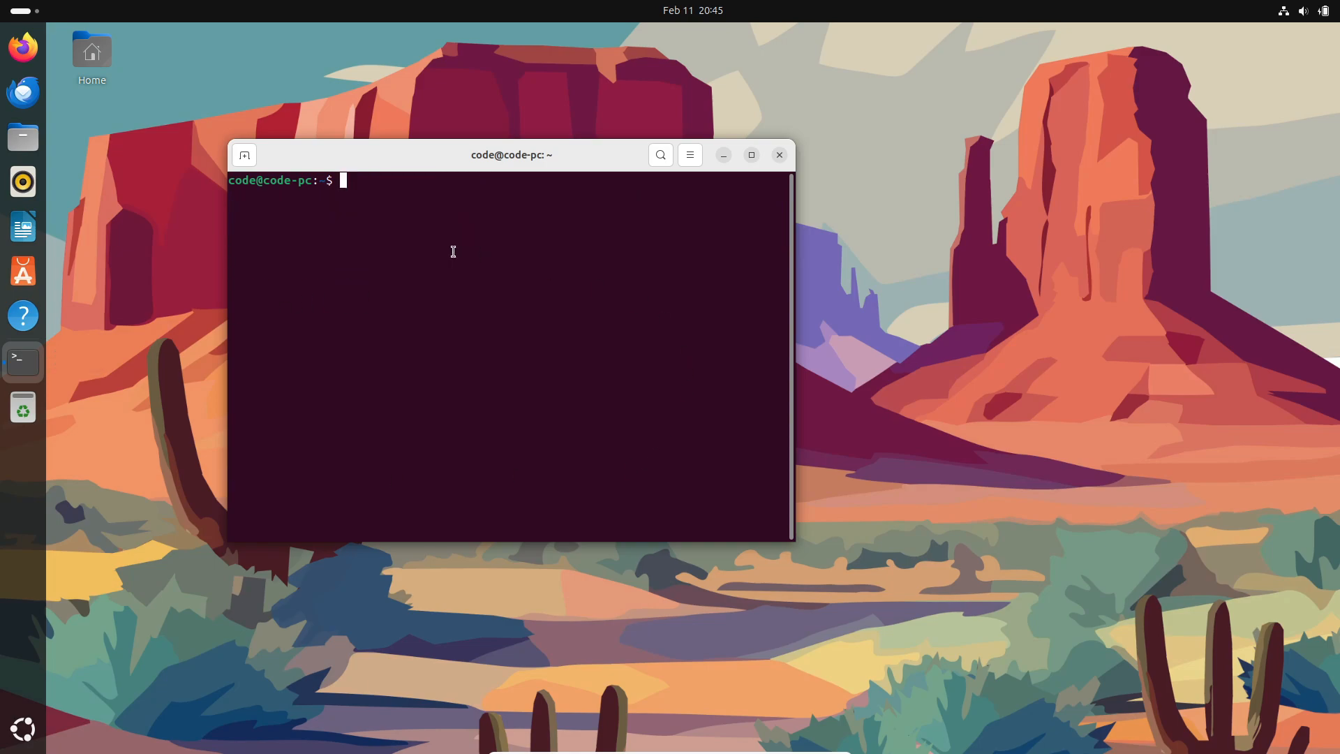
List loaded kernel modules with lsmod and count the output at 60 lines via lsmod | wc
{"action": "type", "text": "lsmo"}
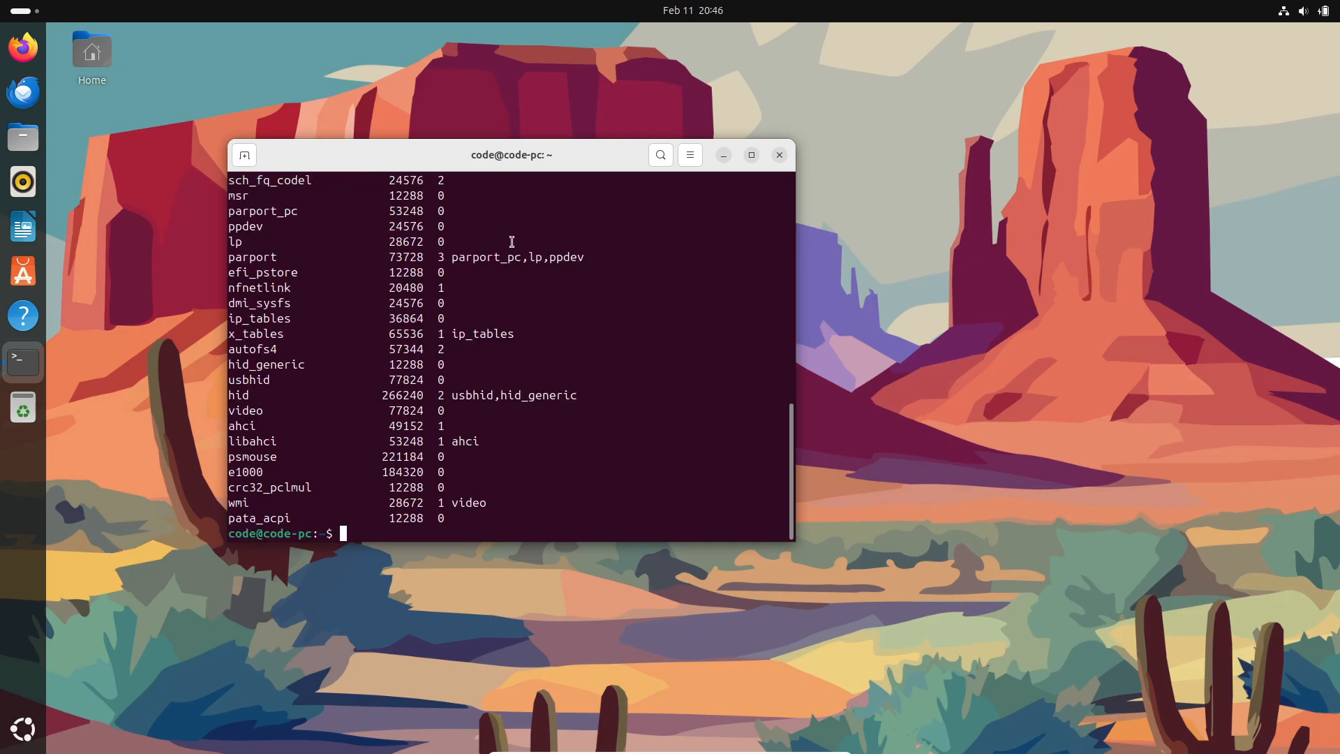
{"action": "type", "text": "lsmod"}
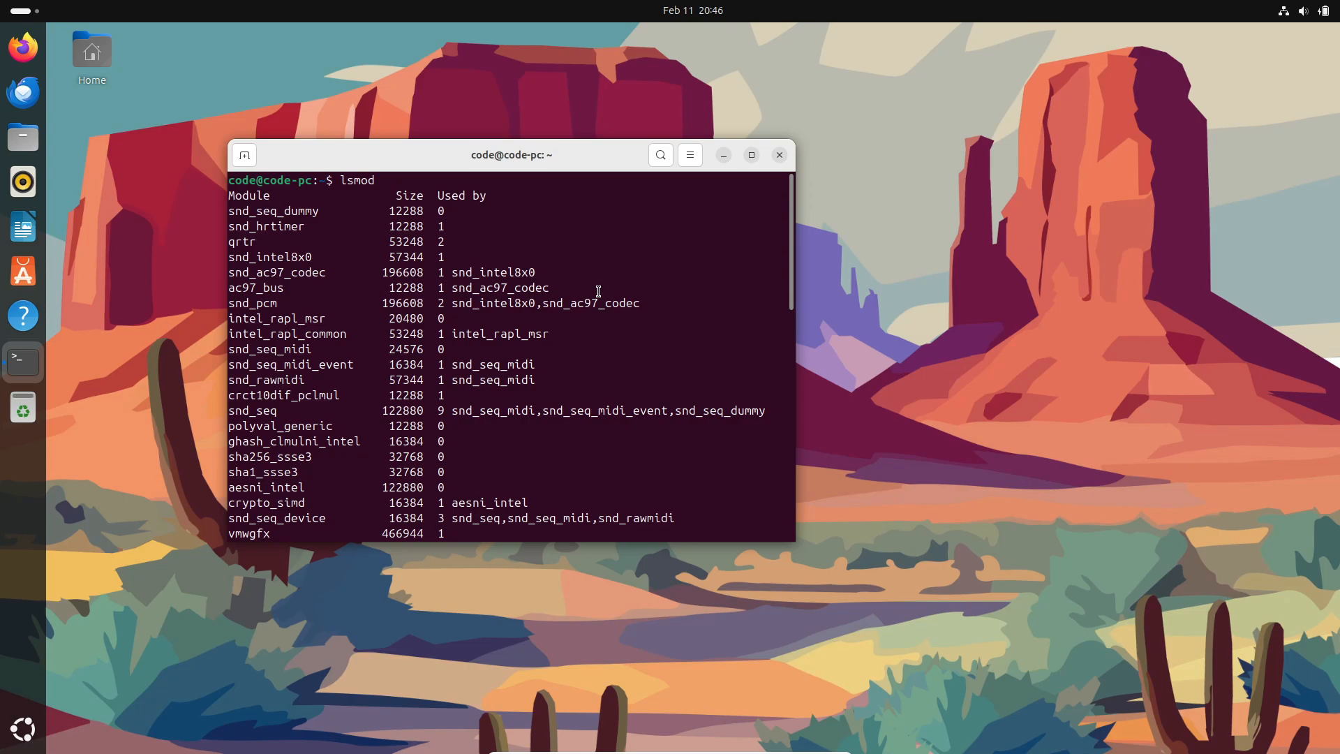
{"action": "scroll", "scroll_direction": "down", "scroll_amount": 3}
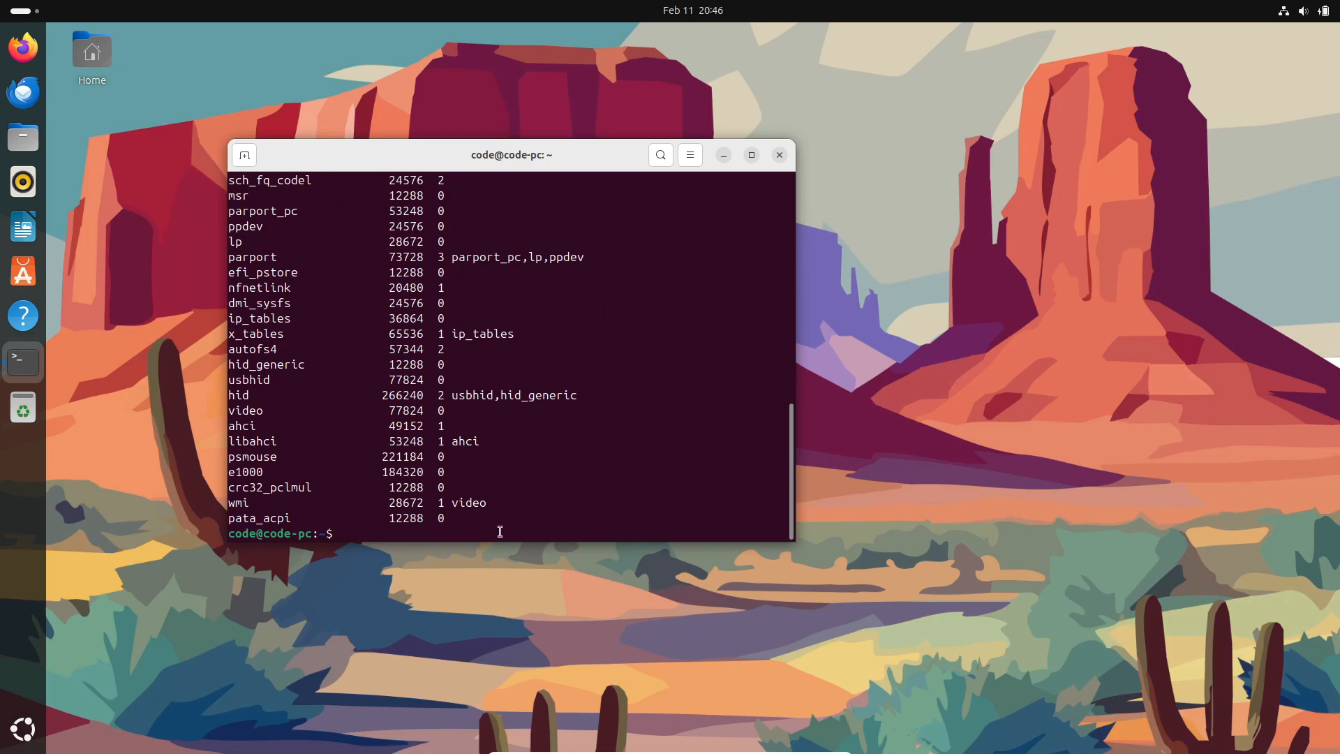
{"action": "type", "text": "lsmod | wc"}
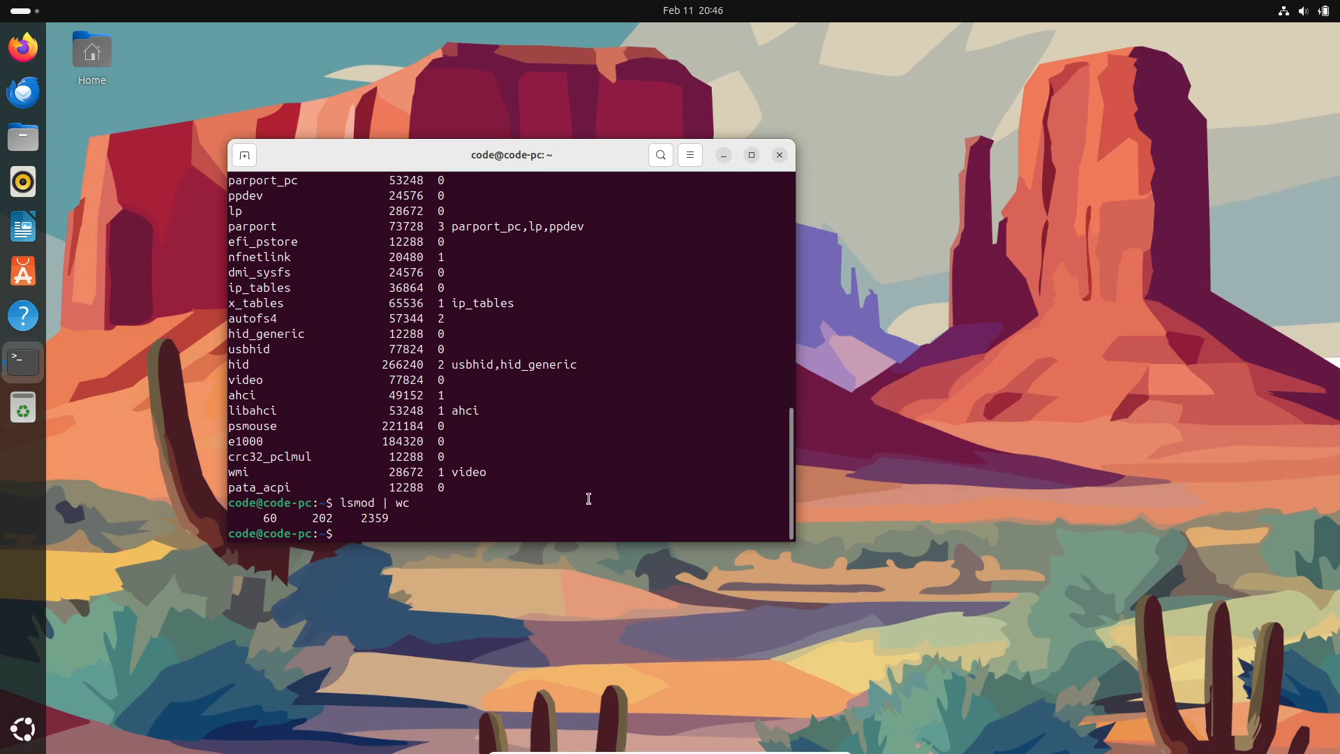
Run modinfo on the misspelled module autos4, get a not-found error, and clear the screen
{"action": "type", "text": "mod"}
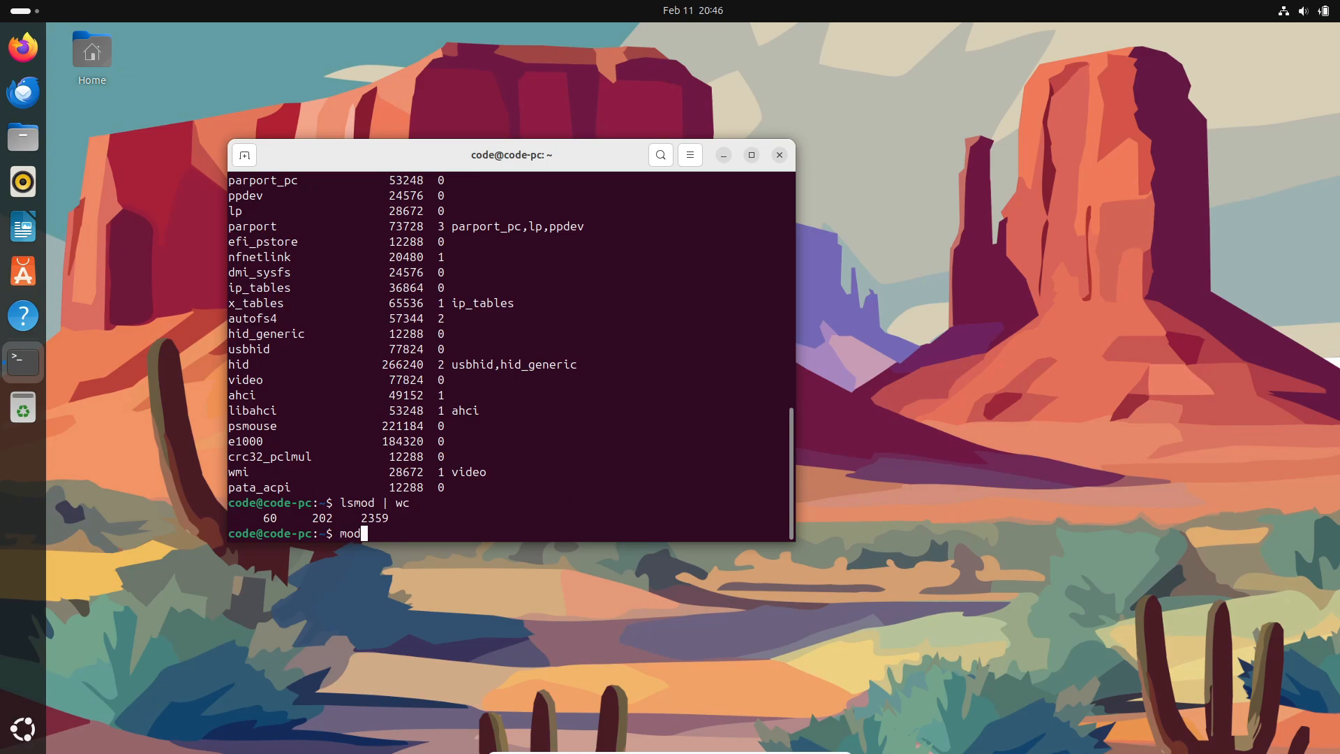
{"action": "type", "text": "info"}
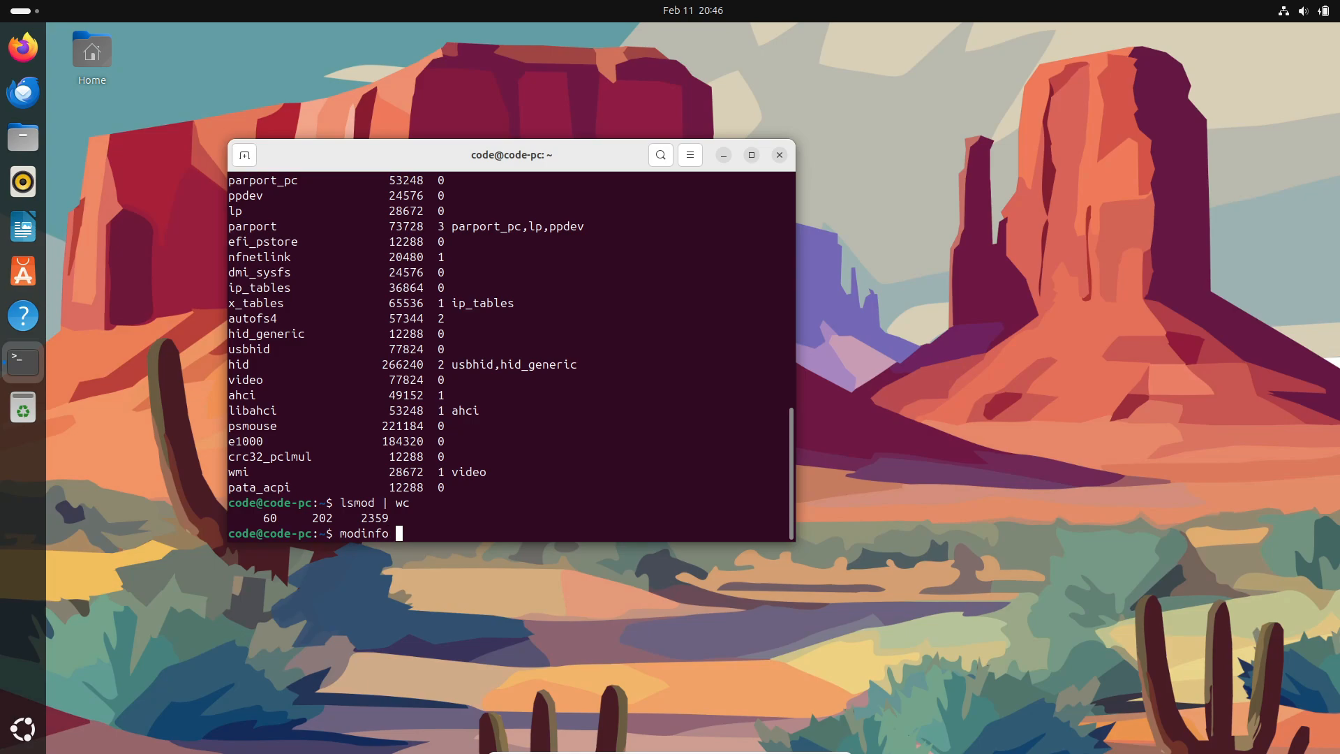
{"action": "type", "text": "autos4"}
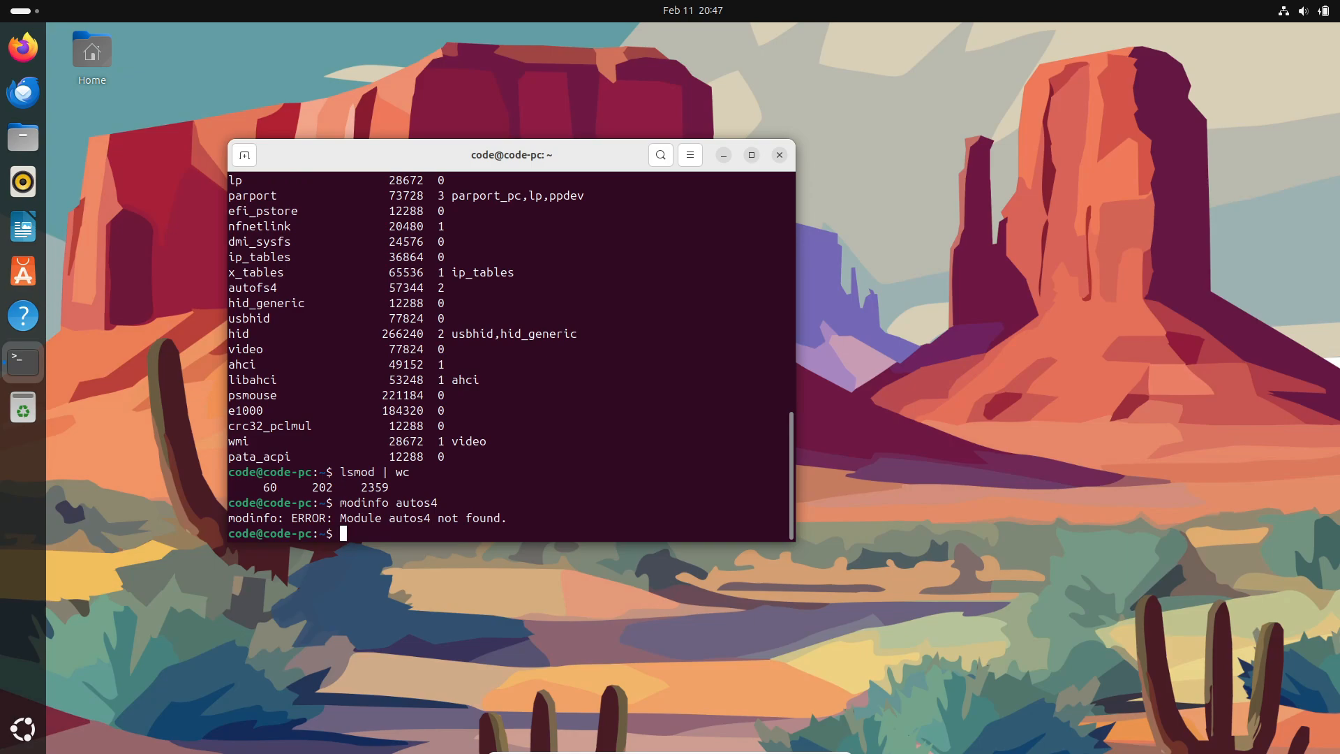
{"action": "type", "text": "c"}
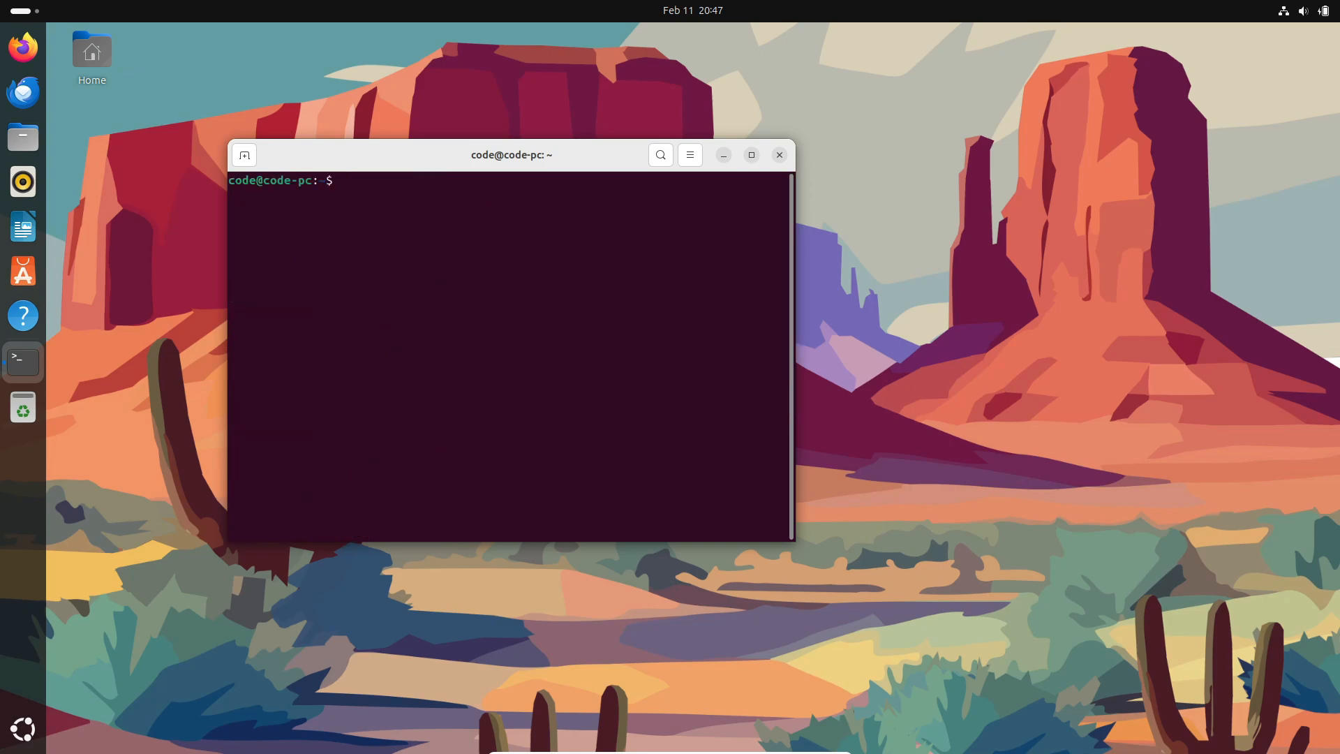
Show modinfo details for the autofs4 automounter module and scroll through them
{"action": "type", "text": "mod"}
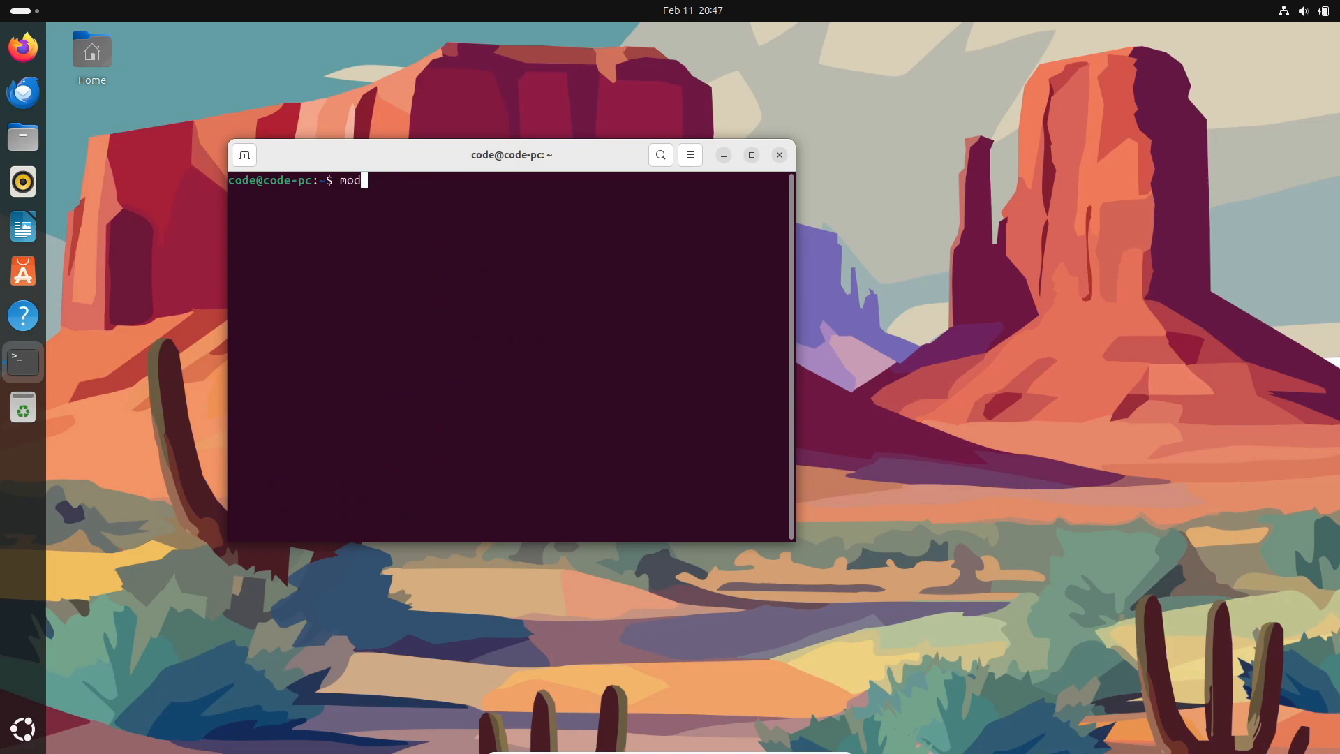
{"action": "type", "text": "info"}
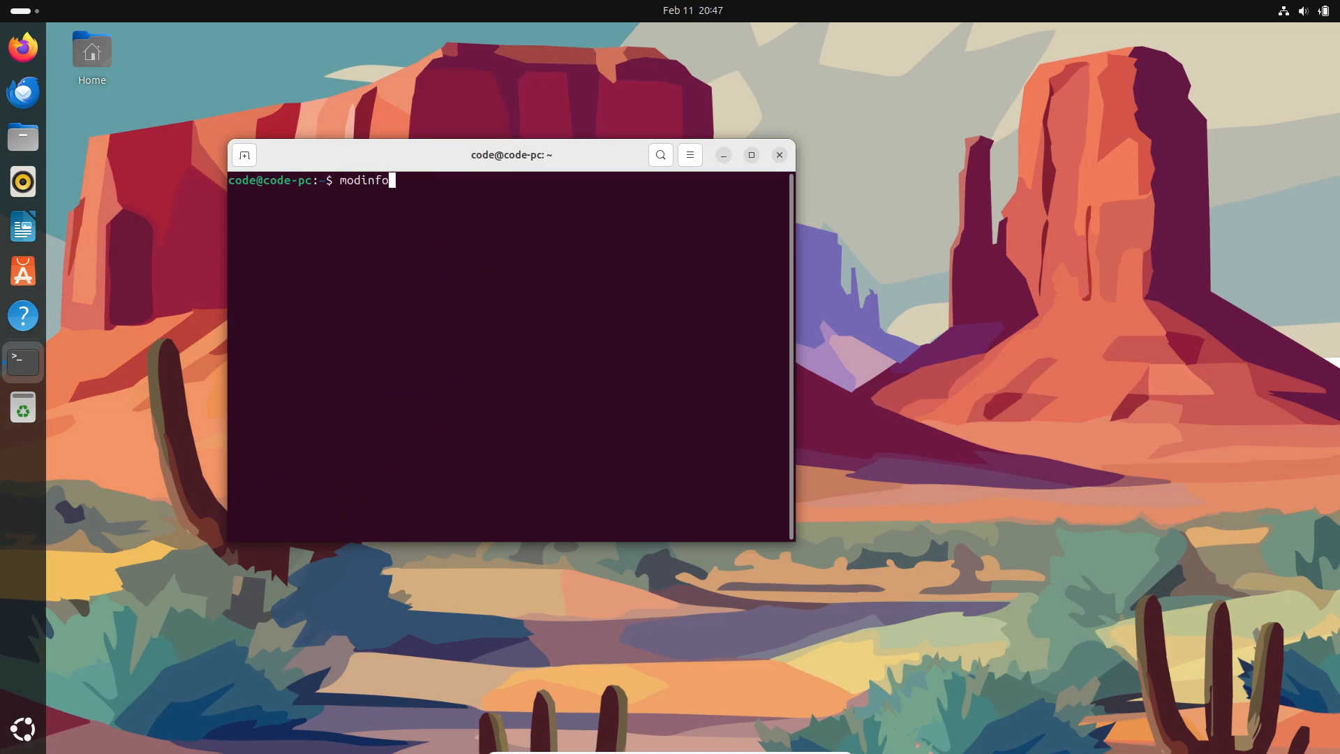
{"action": "type", "text": "auto"}
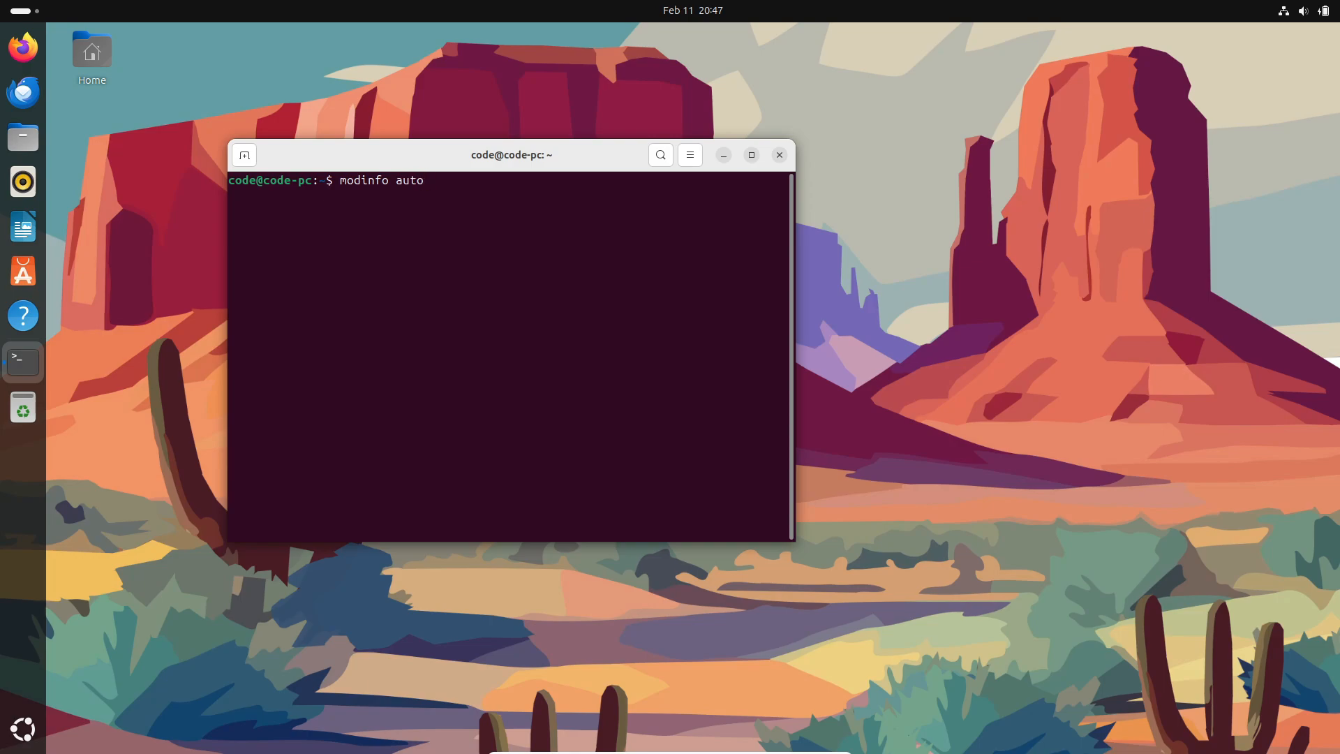
{"action": "type", "text": "fs4"}
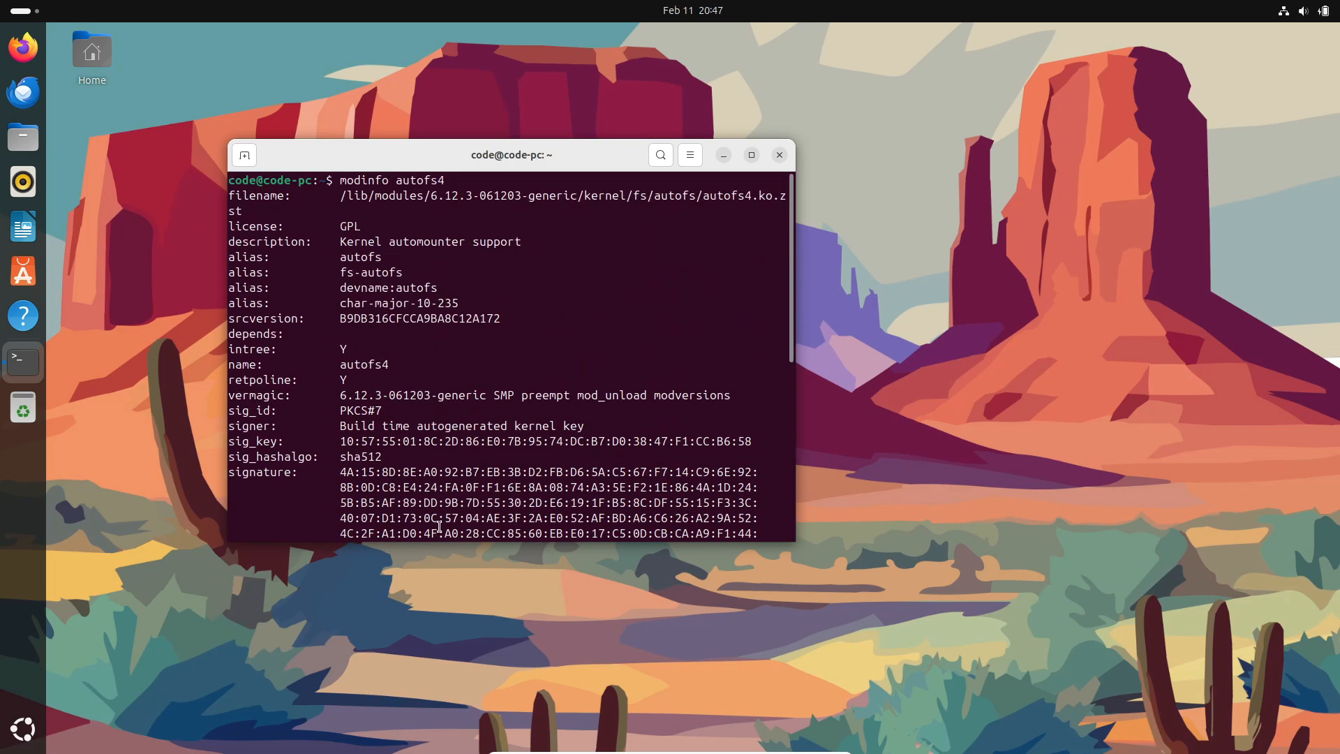
{"action": "scroll", "scroll_direction": "down", "scroll_amount": 3}
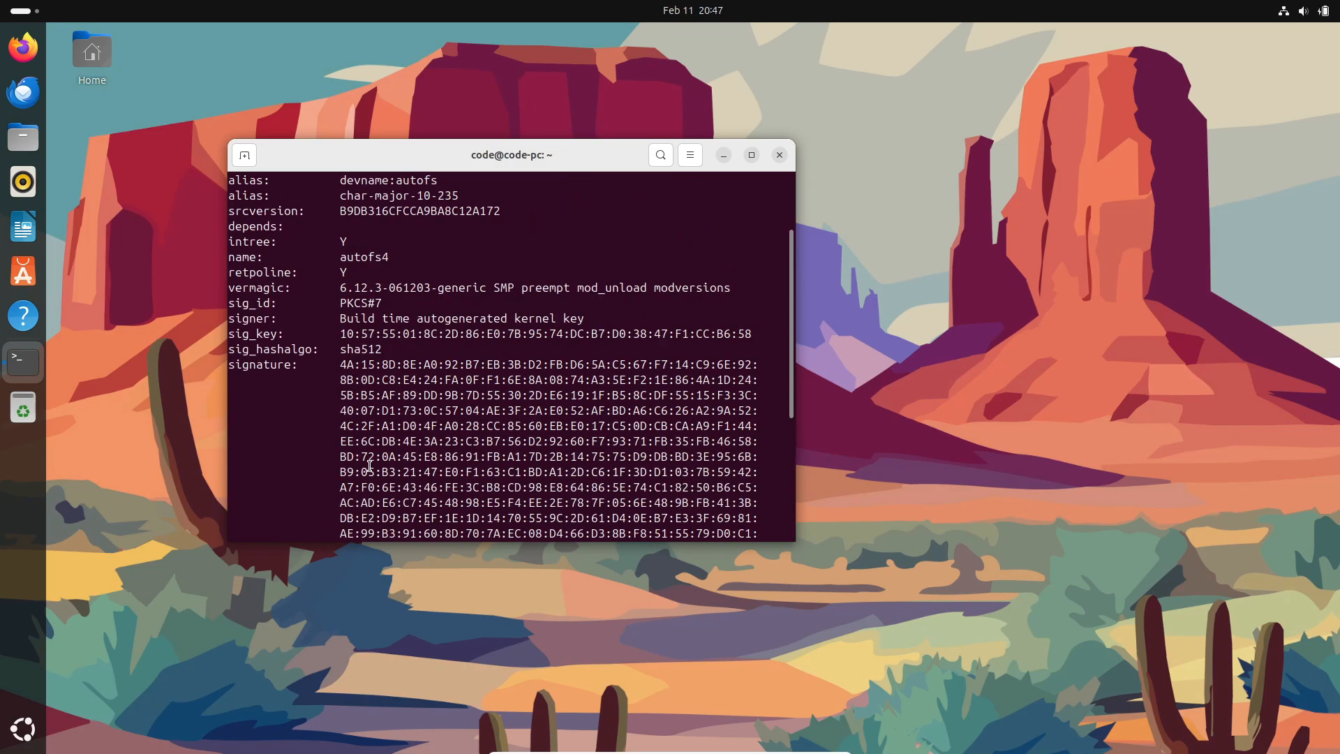
Close the terminal window, leaving the desktop showing
{"action": "left_click_drag", "start_coordinate": [511, 155], "coordinate": [511, 162]}
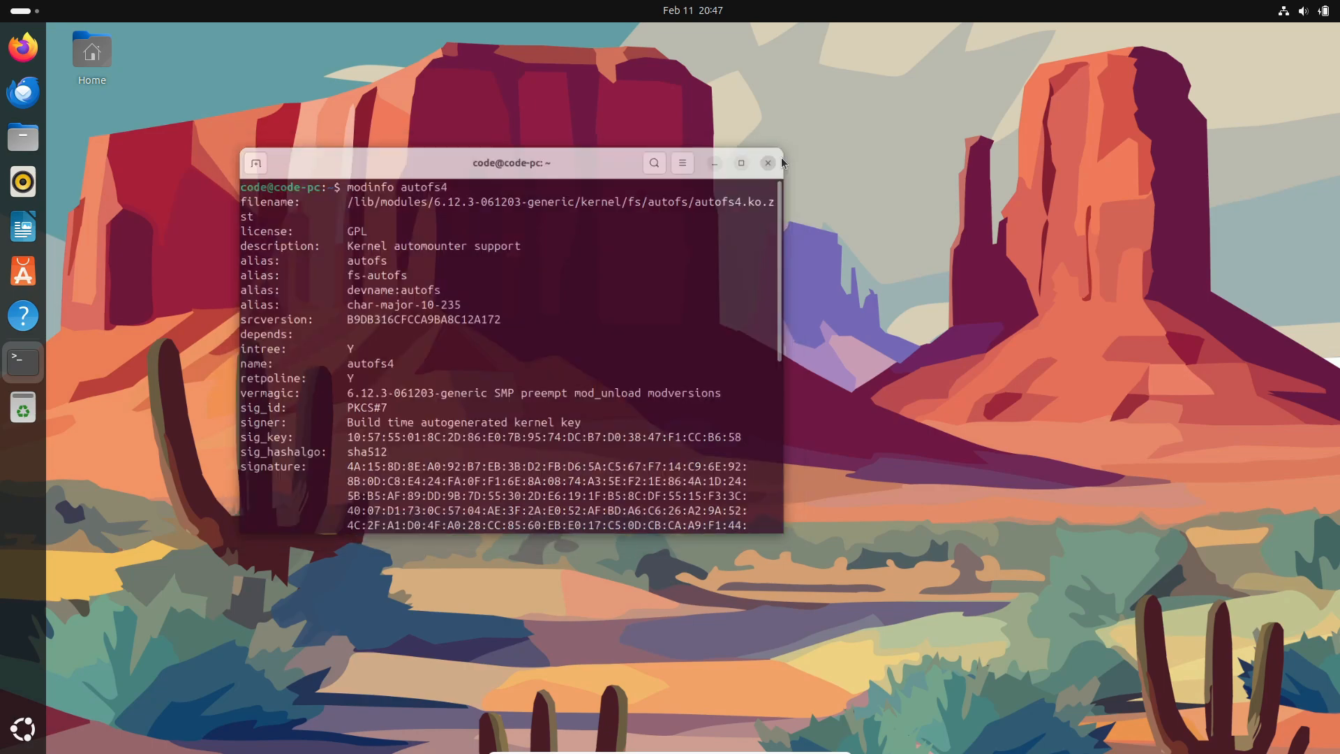
{"action": "left_click", "coordinate": [766, 162]}
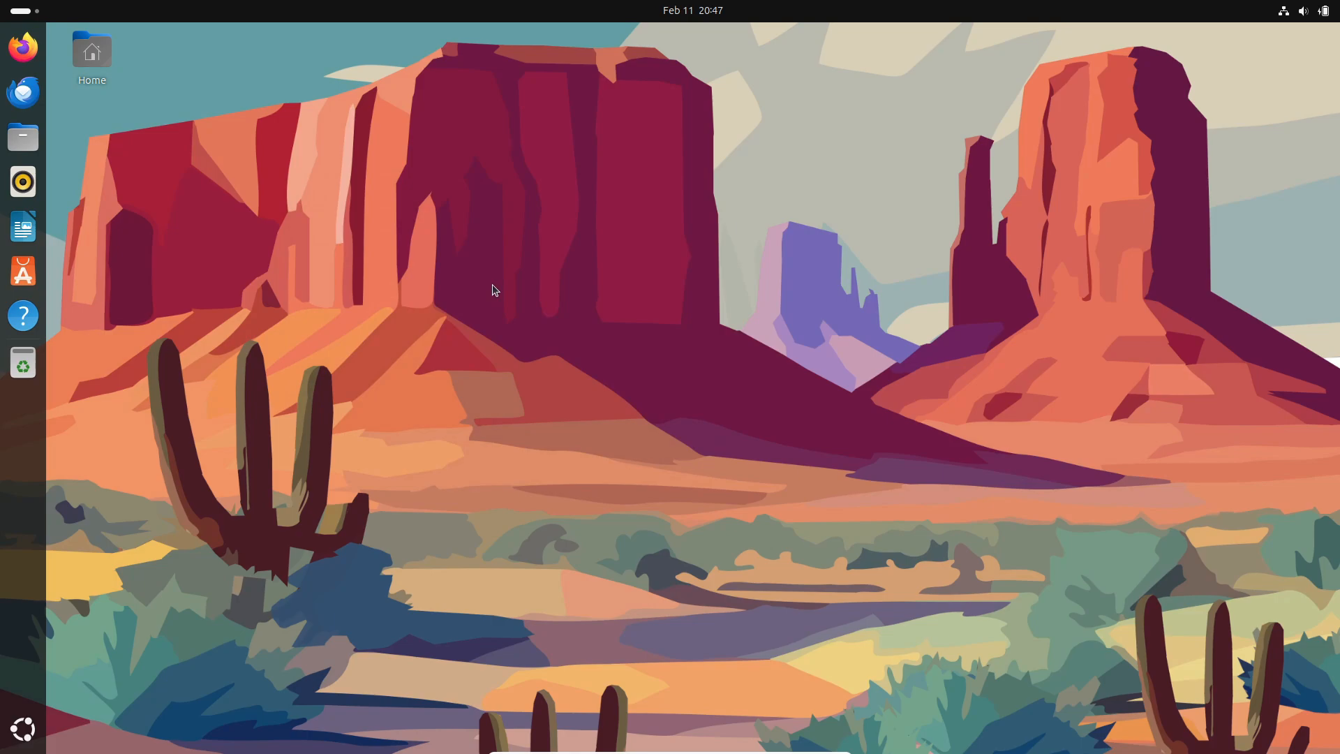
Search Firefox for 'linux kernel' and land on The Linux Kernel Archives at kernel.org
{"action": "left_click", "coordinate": [23, 46]}
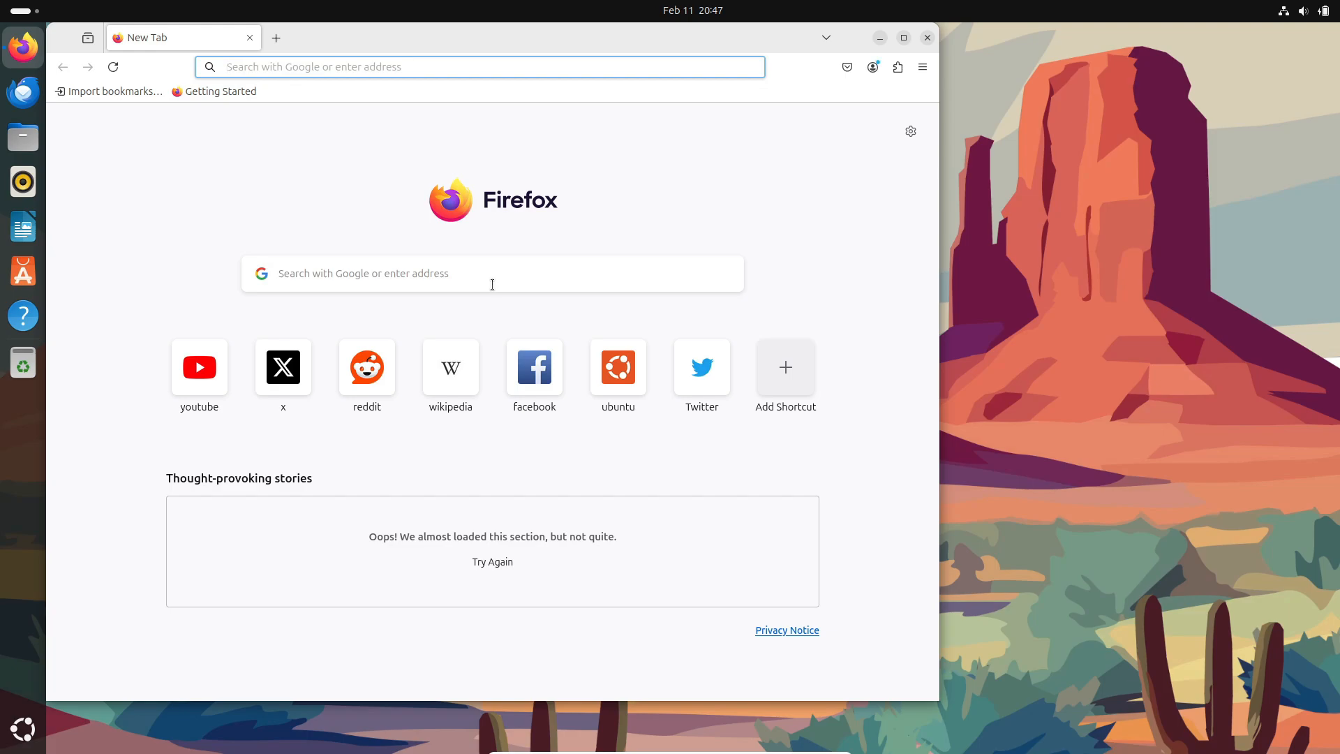
{"action": "mouse_move", "coordinate": [492, 282]}
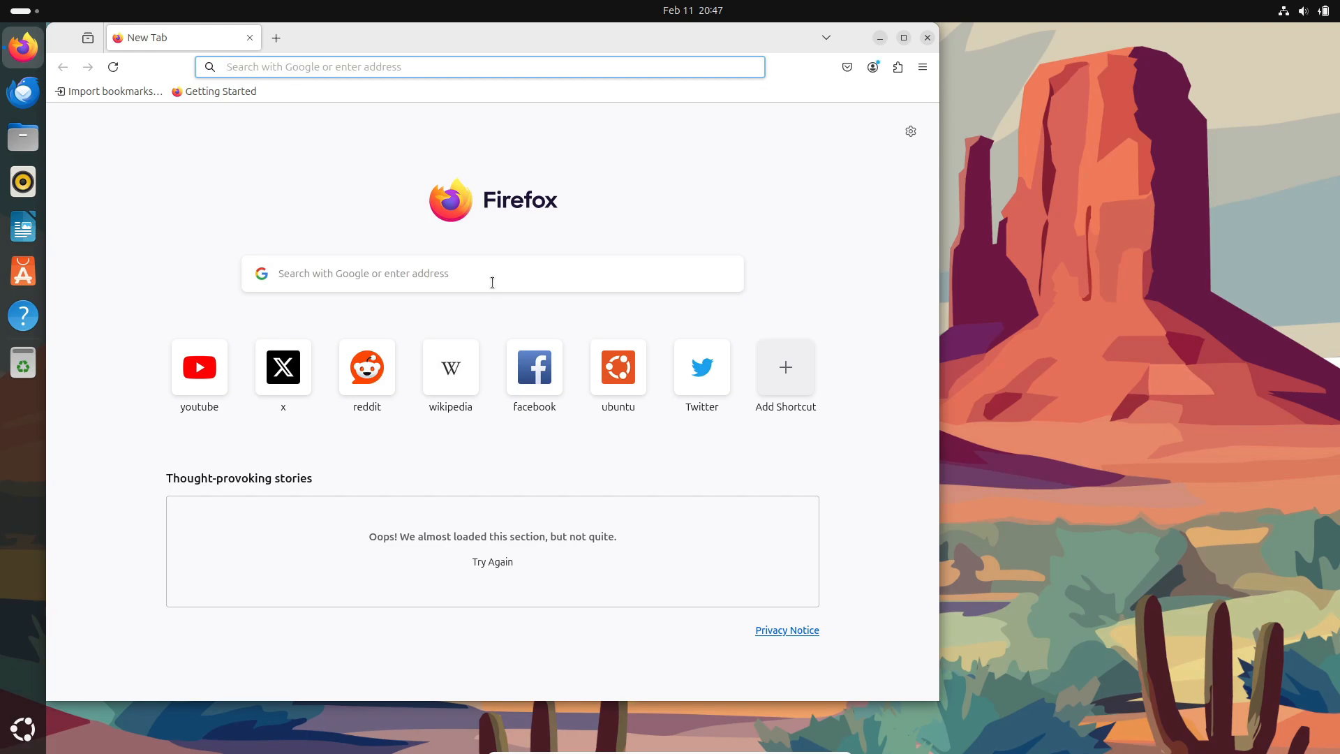
{"action": "type", "text": "l"}
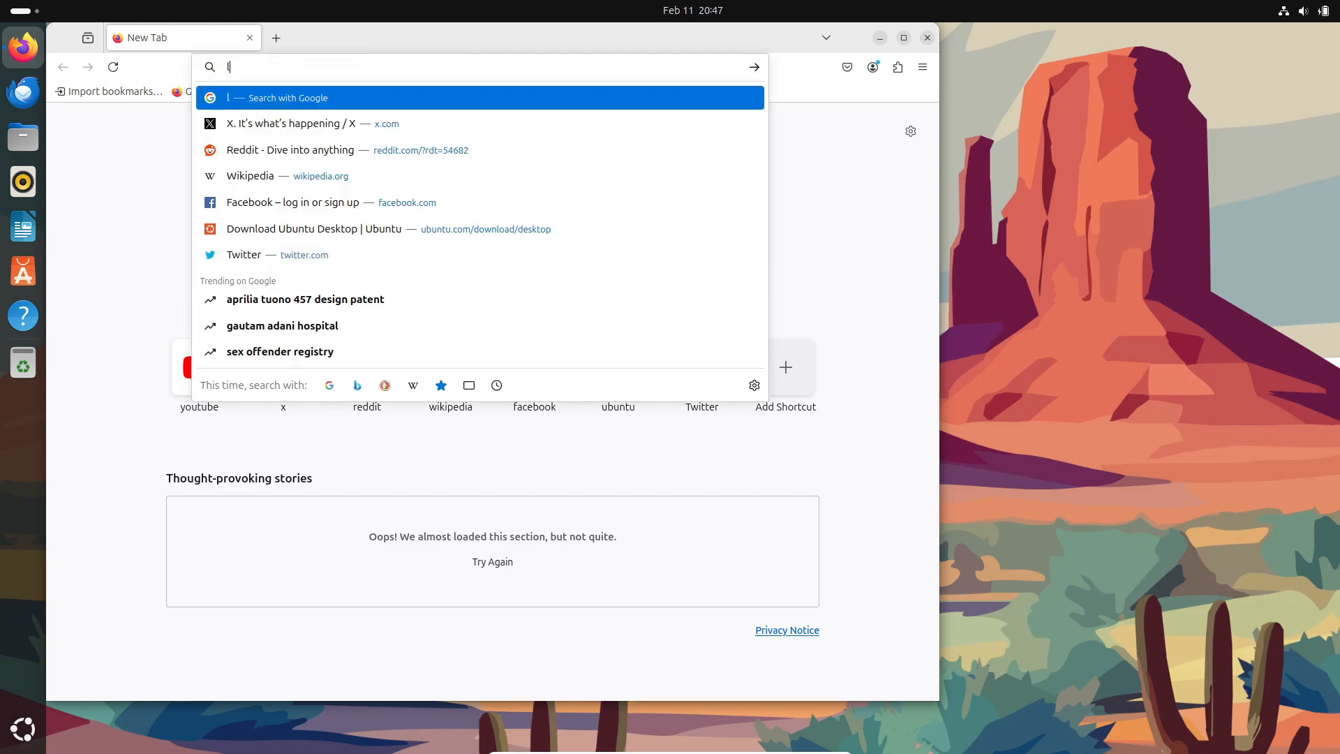
{"action": "type", "text": "inux kernel"}
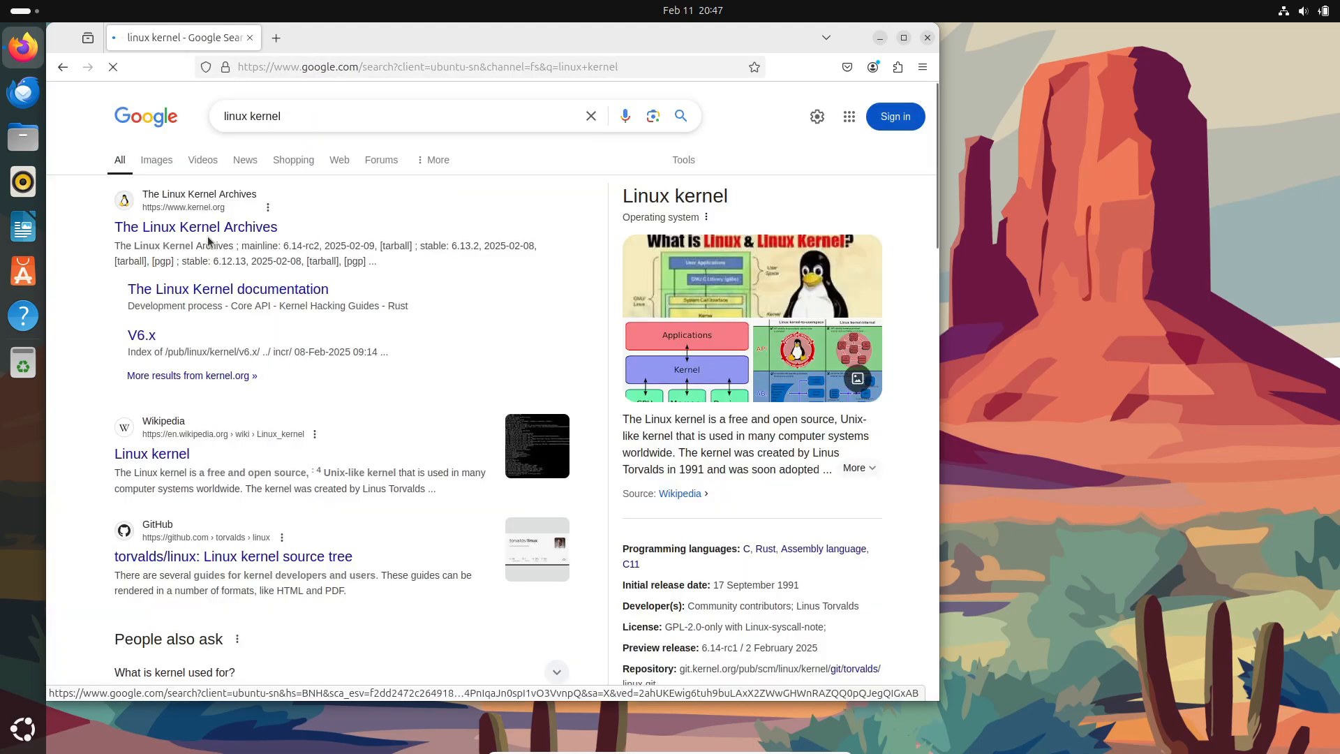
{"action": "left_click", "coordinate": [196, 226]}
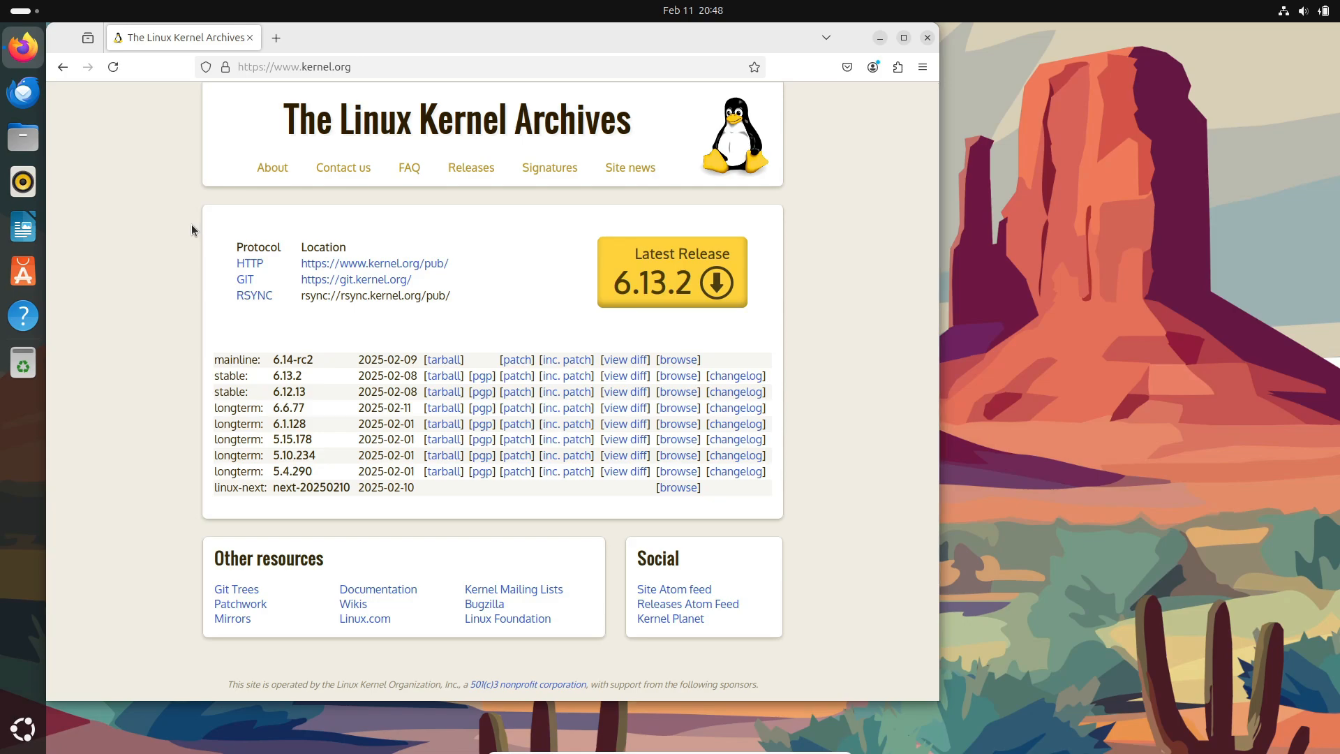
Browse the stable 6.13.2 source tree on git.kernel.org, go back, and close Firefox
{"action": "scroll", "scroll_direction": "down", "scroll_amount": 3}
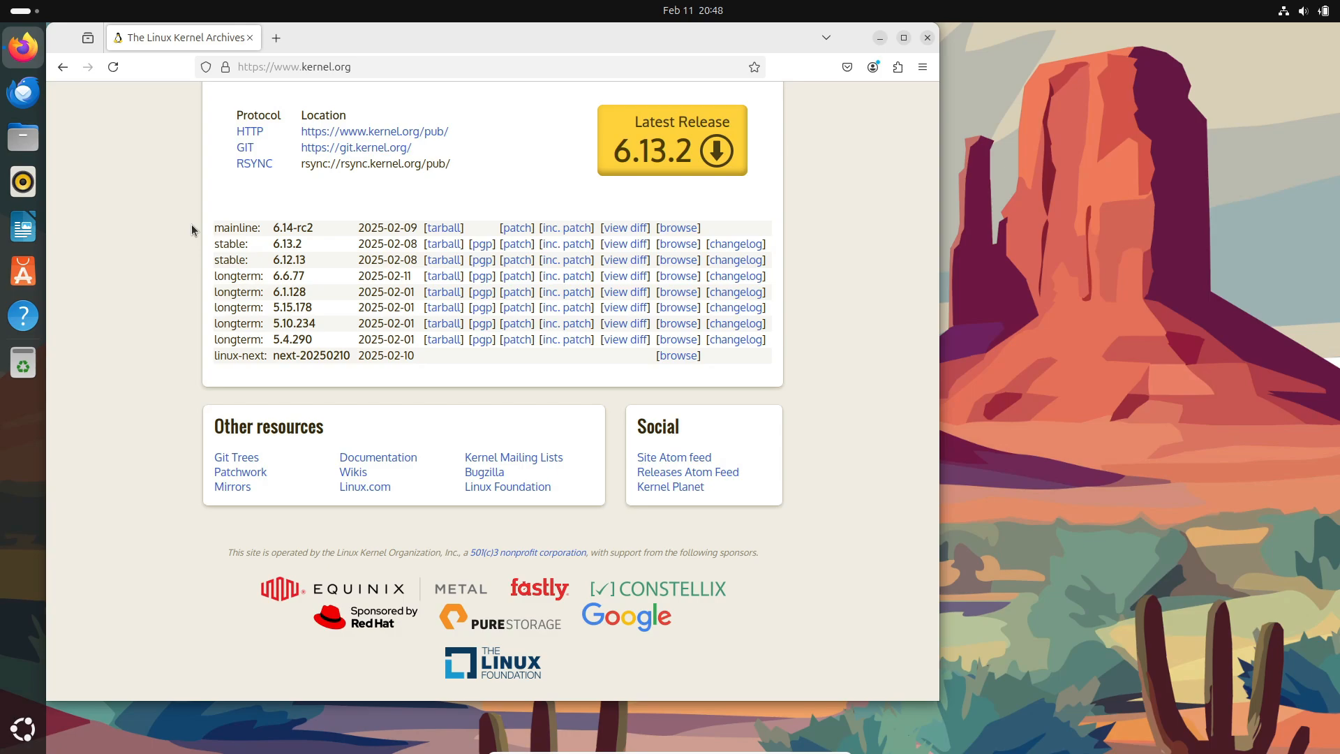
{"action": "mouse_move", "coordinate": [677, 243]}
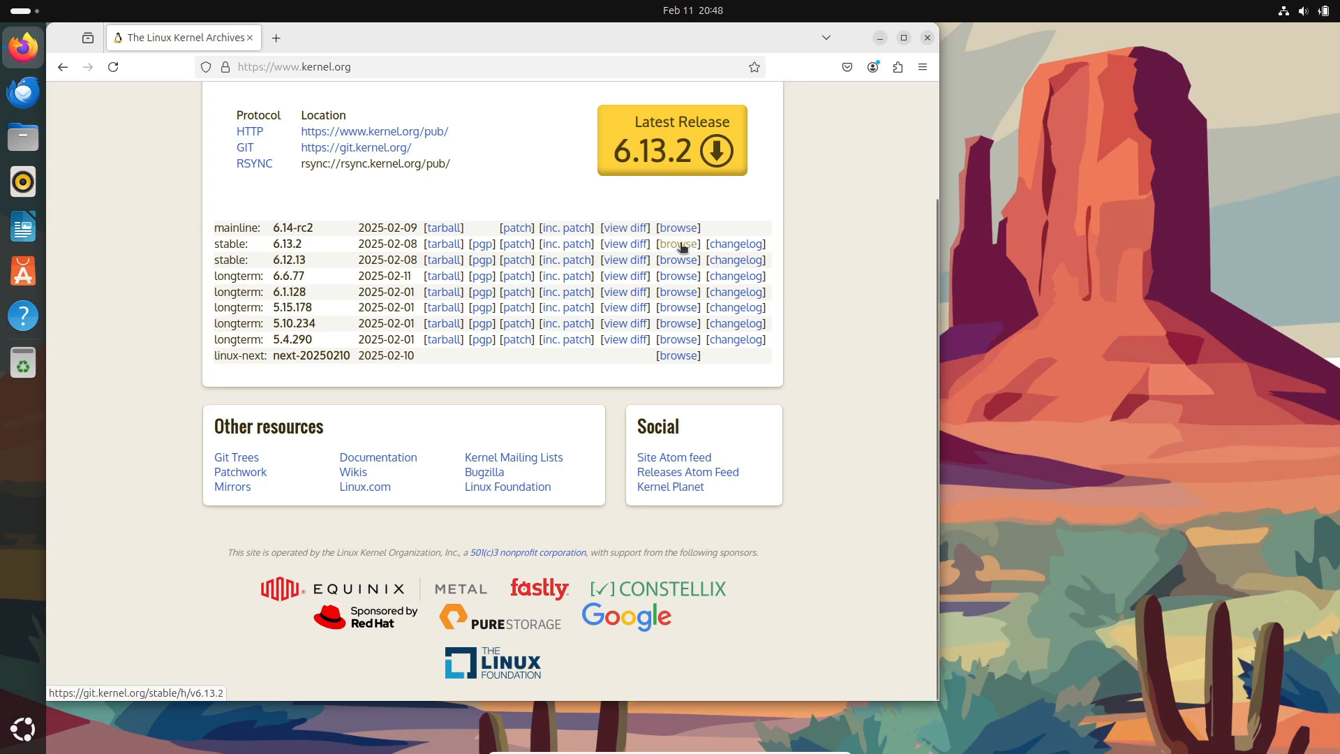
{"action": "left_click", "coordinate": [678, 243]}
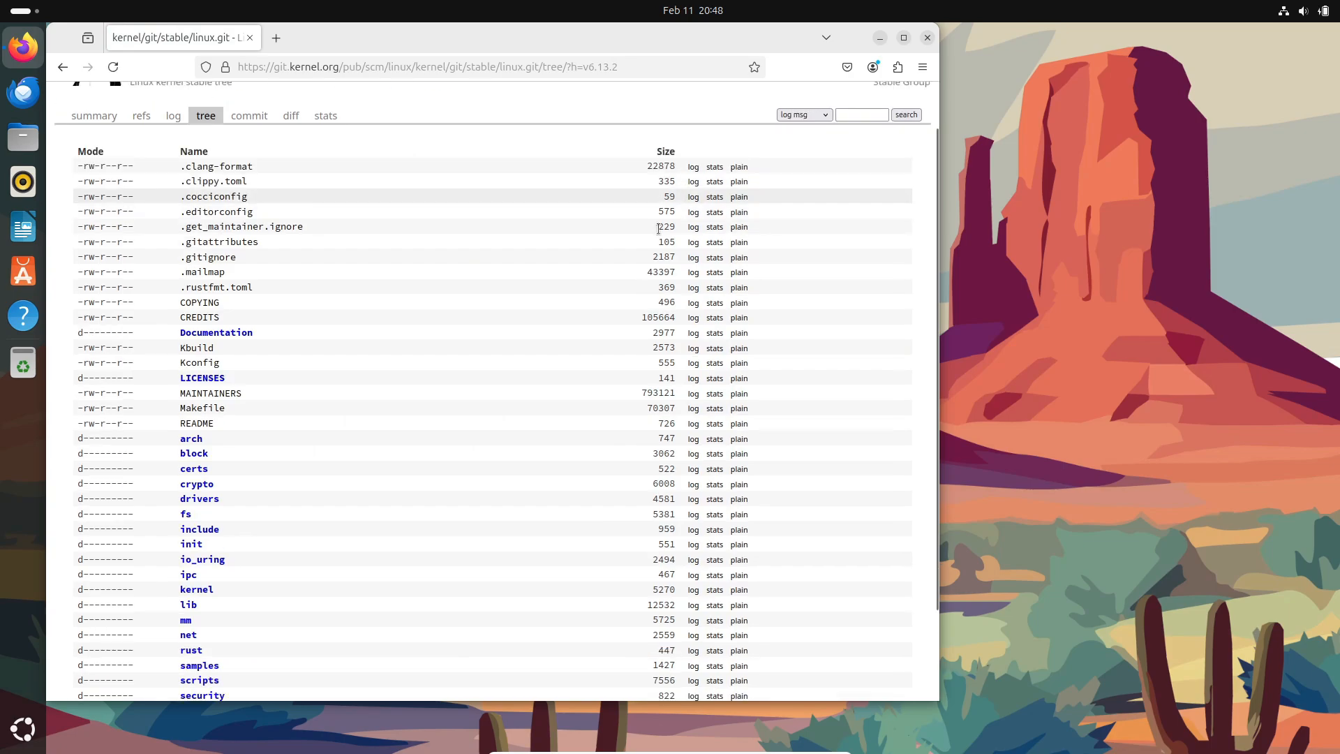
{"action": "left_click", "coordinate": [63, 67]}
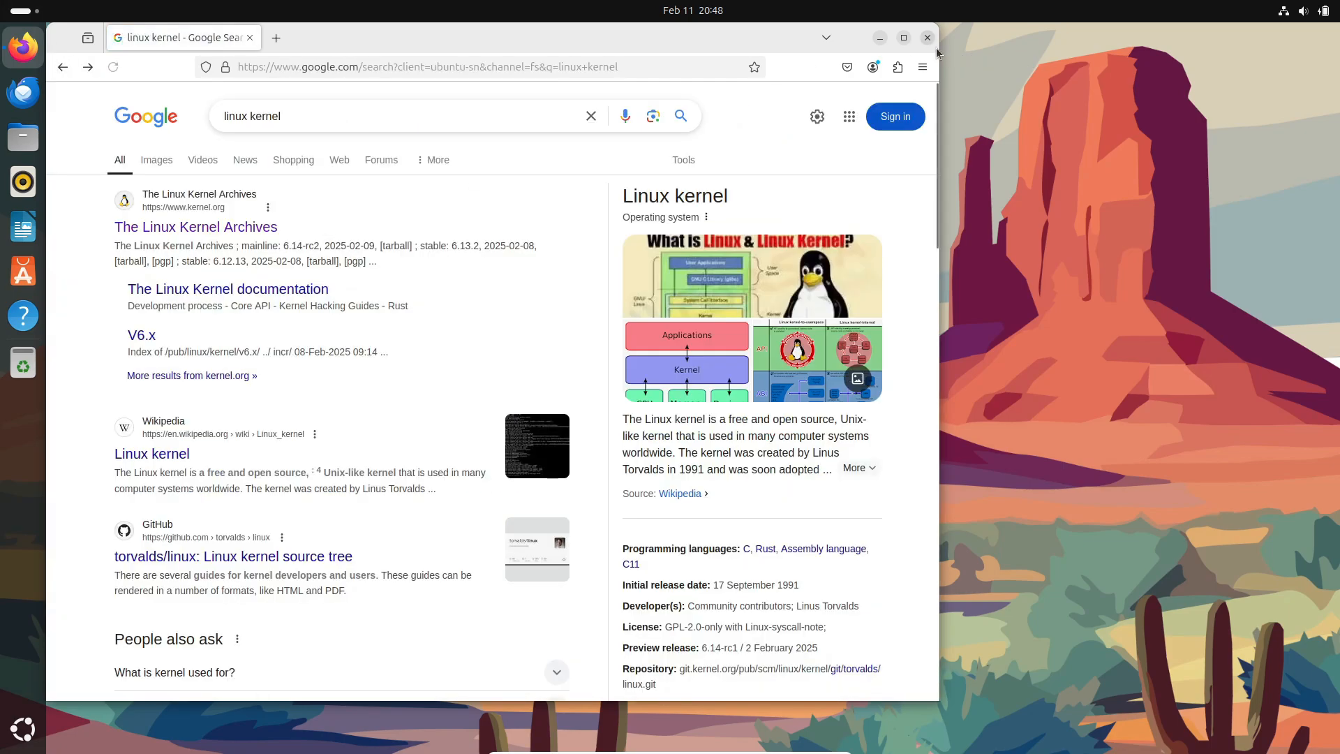
{"action": "left_click", "coordinate": [927, 38]}
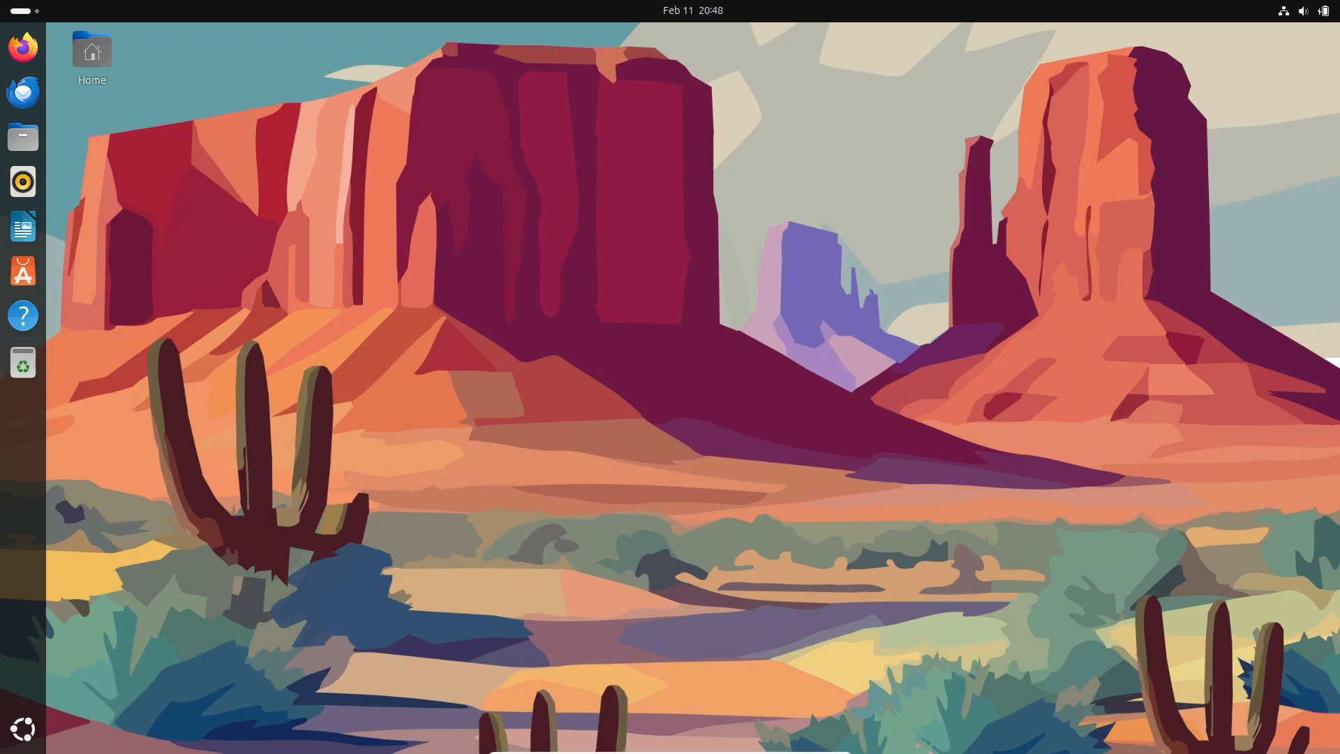